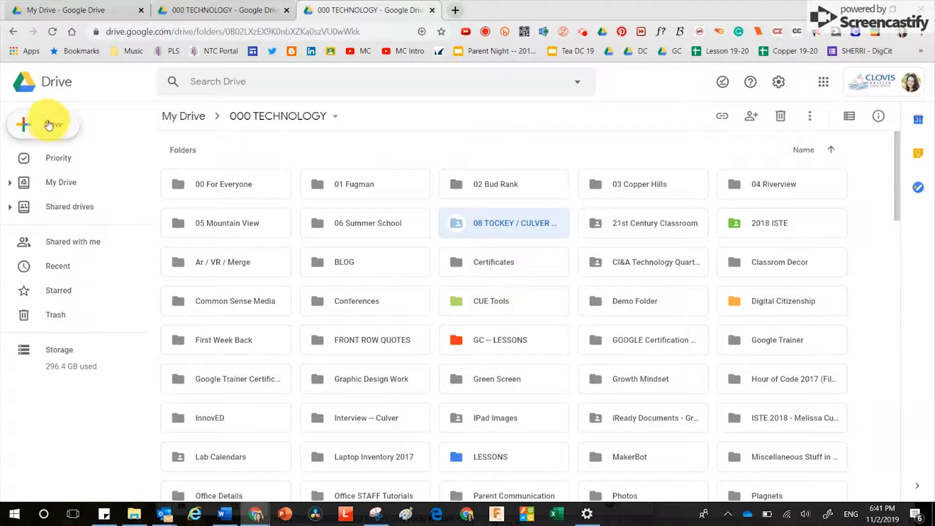
Show the New menu's More submenu of connected apps, such as Google Forms and Drawings
click(43, 125)
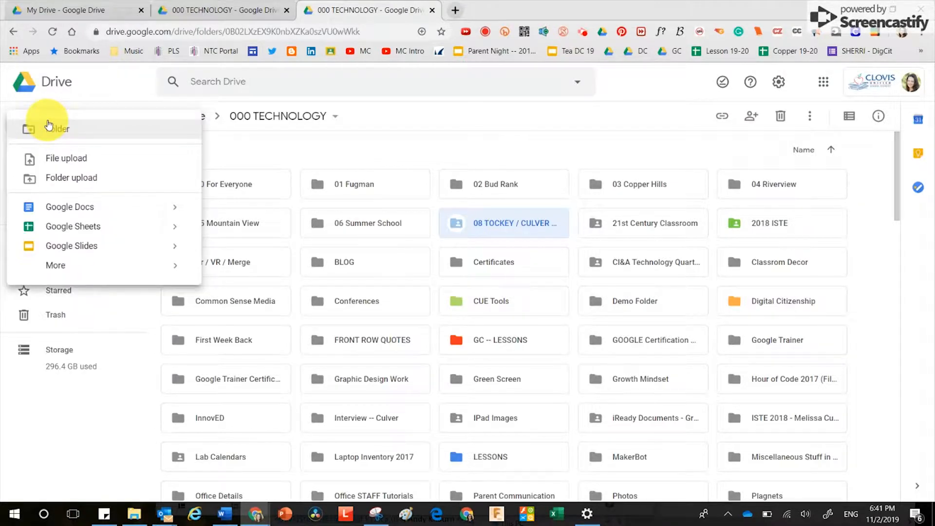
mouse_move(57, 269)
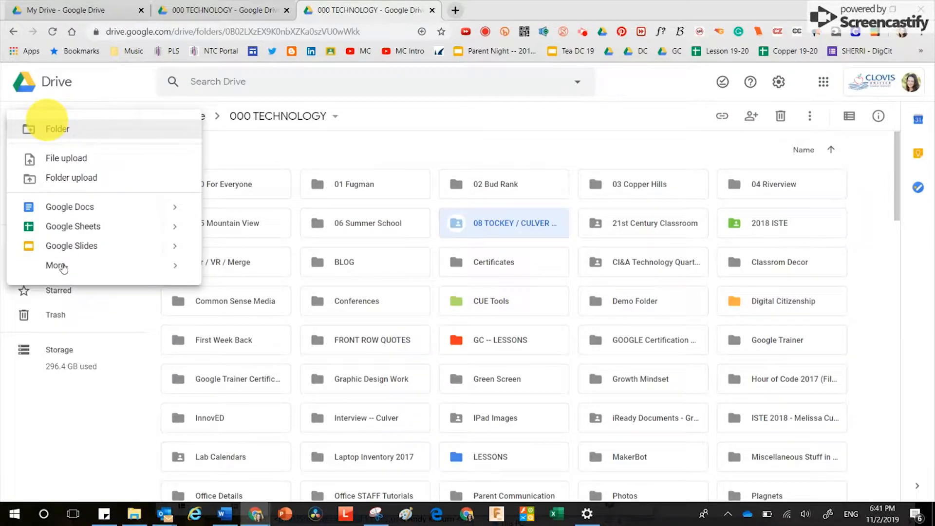
click(56, 265)
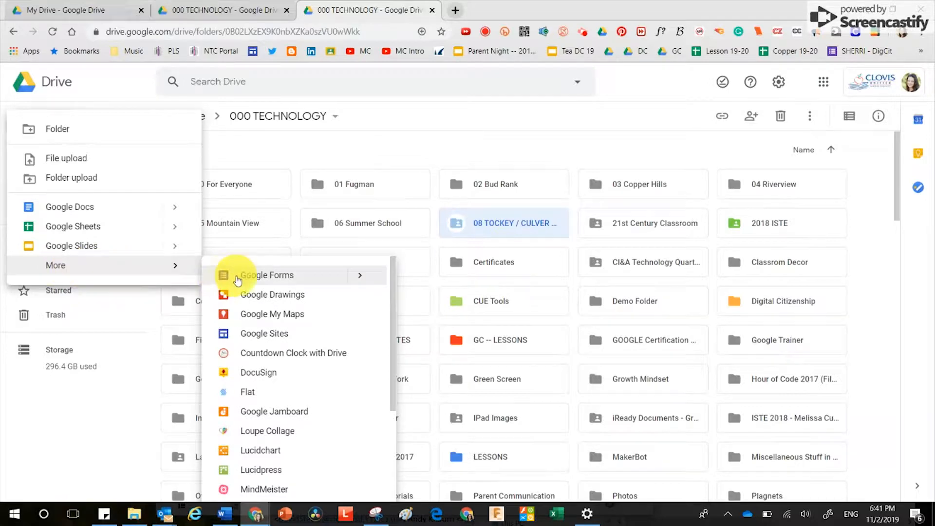
mouse_move(125, 209)
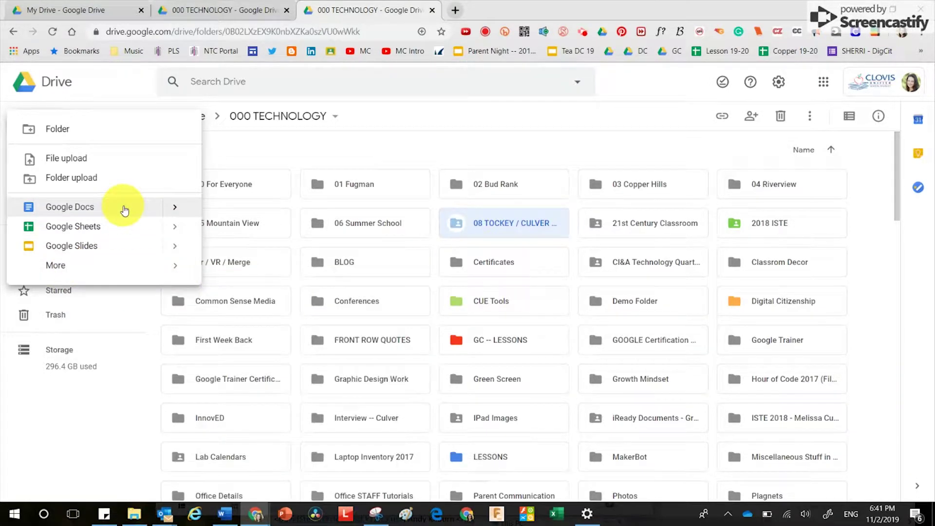
click(56, 264)
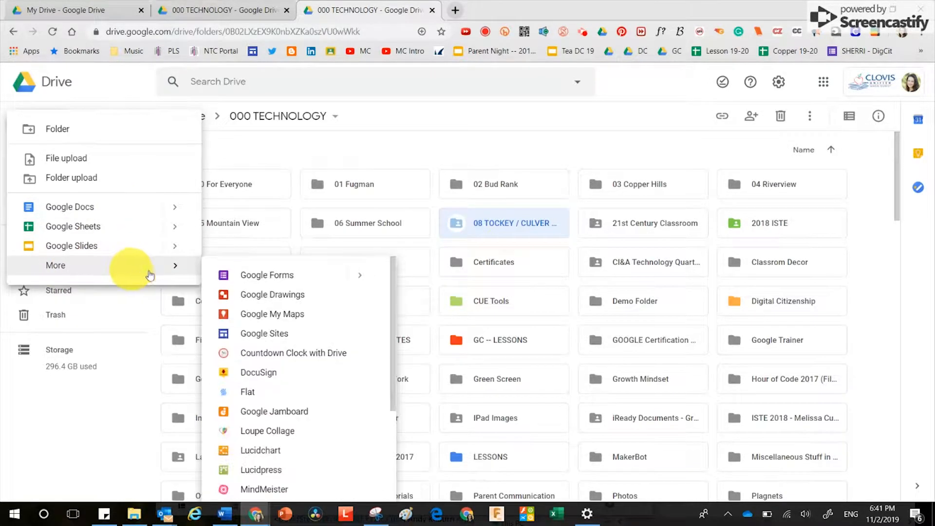
mouse_move(311, 335)
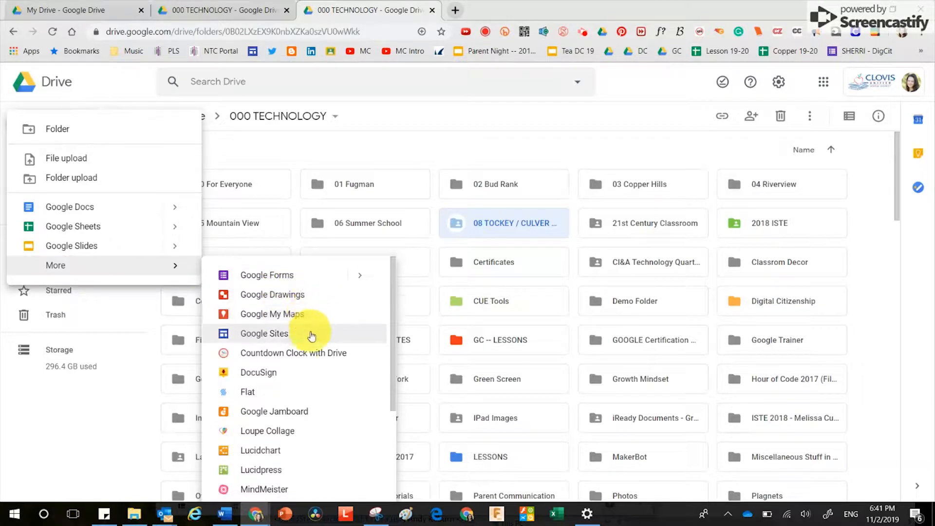
mouse_move(315, 337)
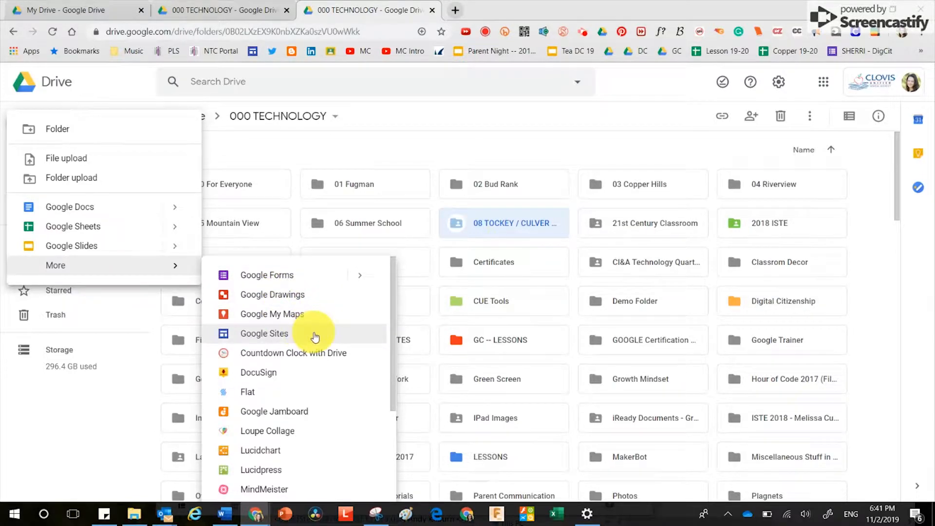
mouse_move(283, 337)
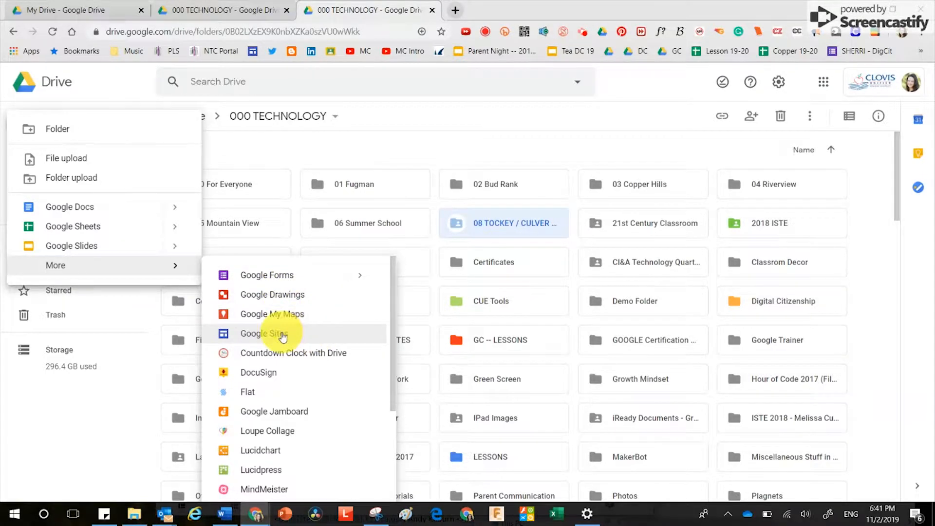
mouse_move(316, 314)
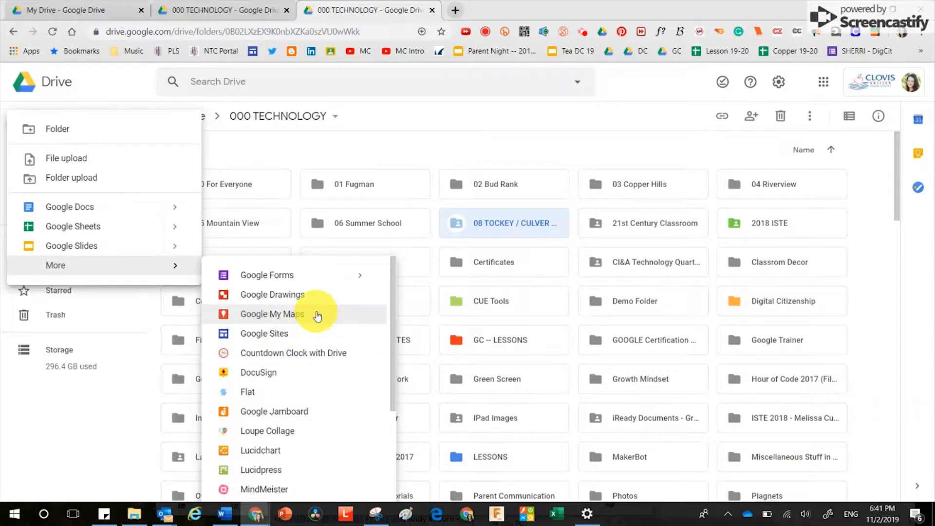
mouse_move(303, 295)
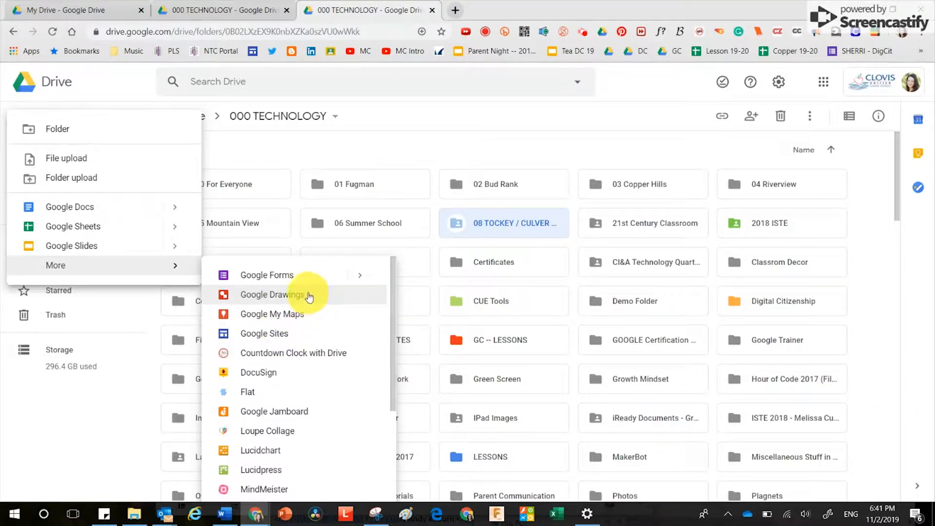
mouse_move(300, 277)
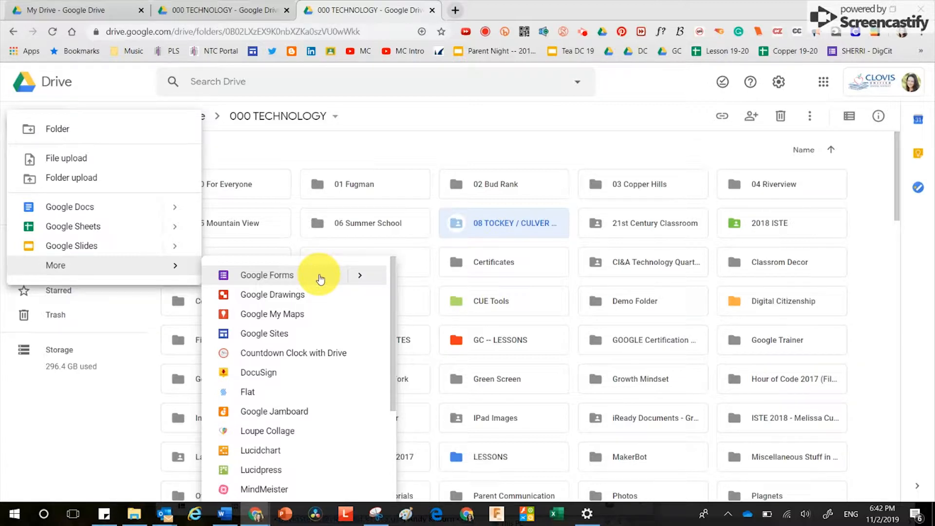
mouse_move(313, 276)
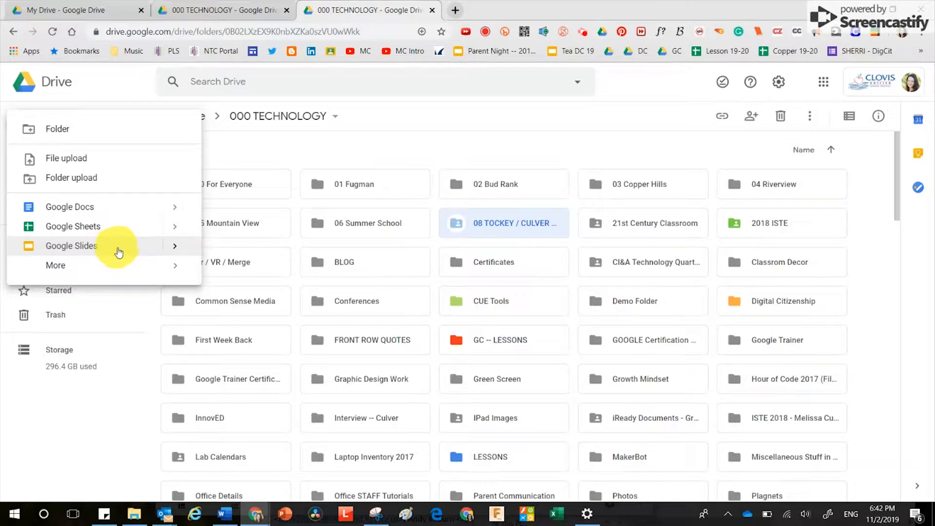
mouse_move(129, 231)
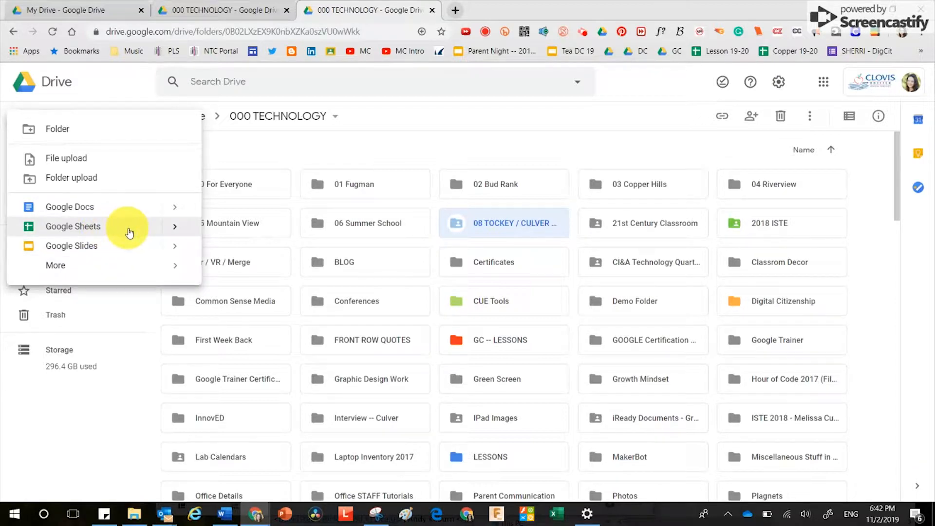
mouse_move(161, 261)
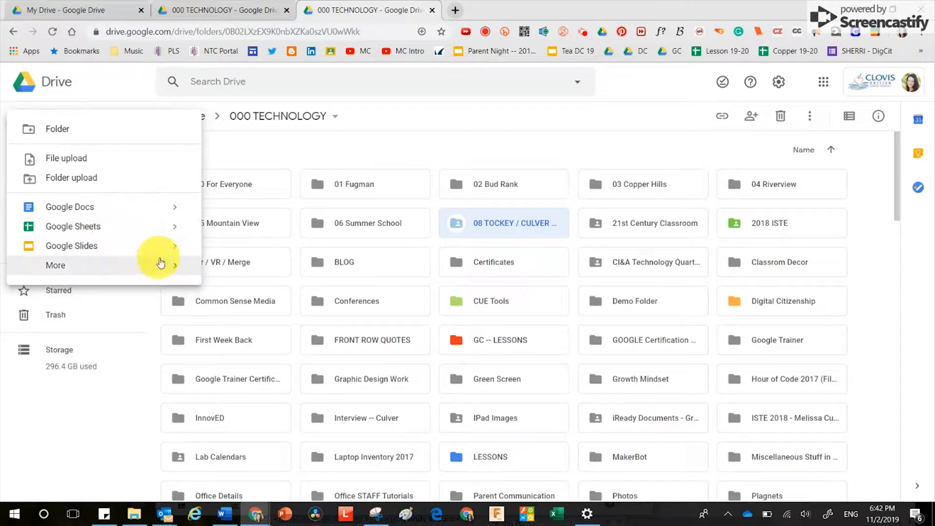
Scroll the More apps list to its end, past PDF Mergy, Pear Deck, Powtoon and SketchUp
click(55, 265)
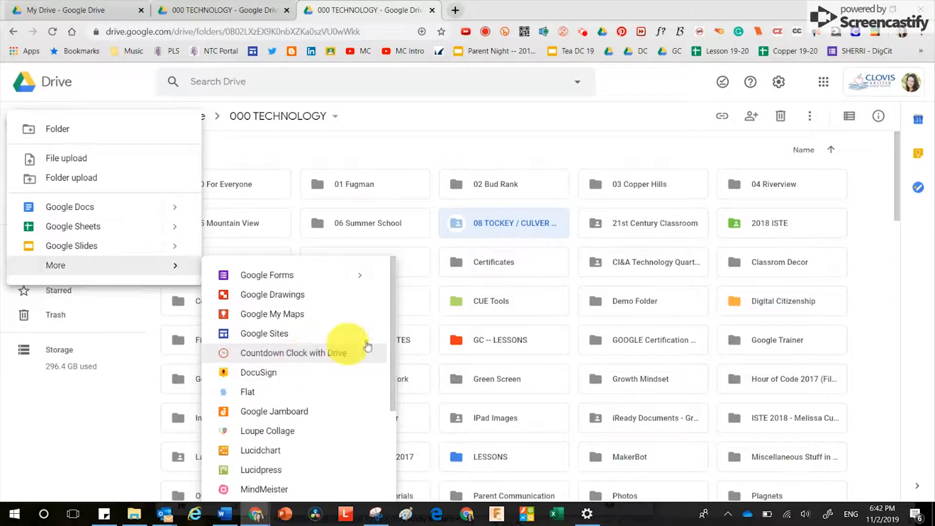
scroll(down, 3)
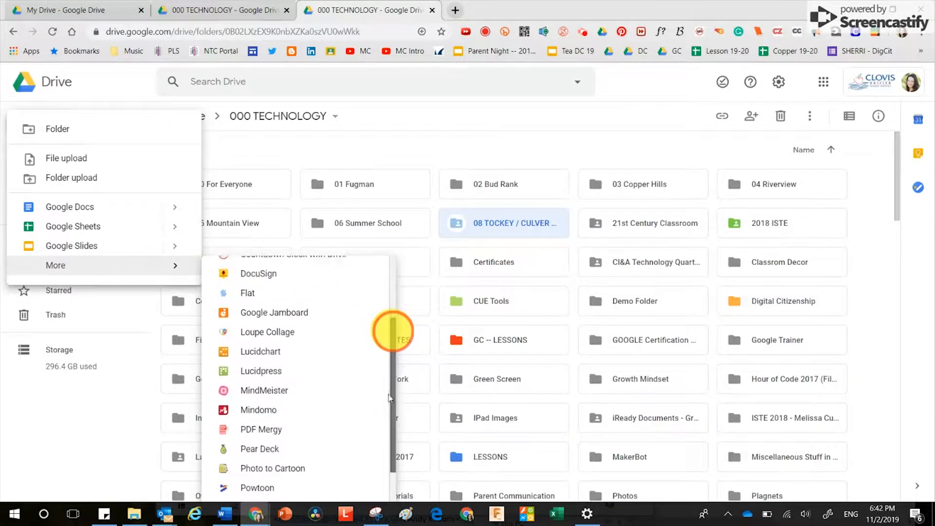
scroll(down, 3)
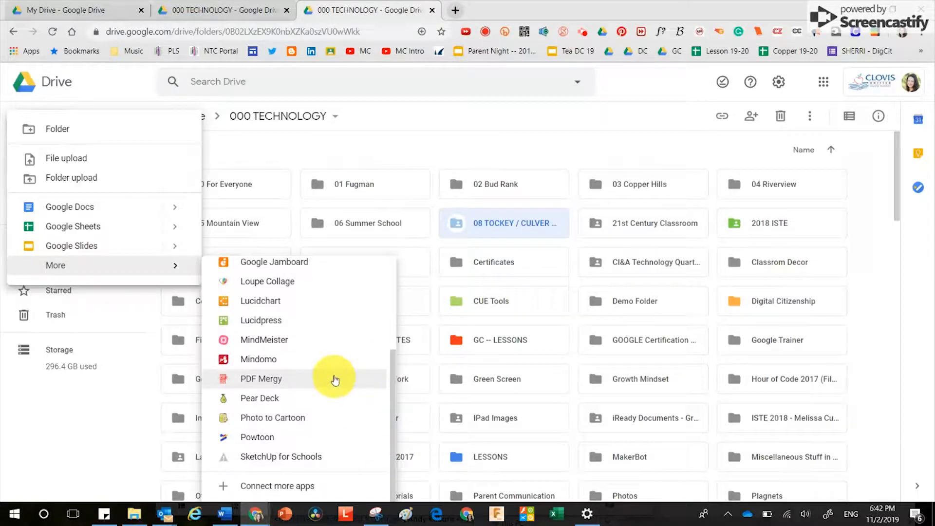
mouse_move(310, 301)
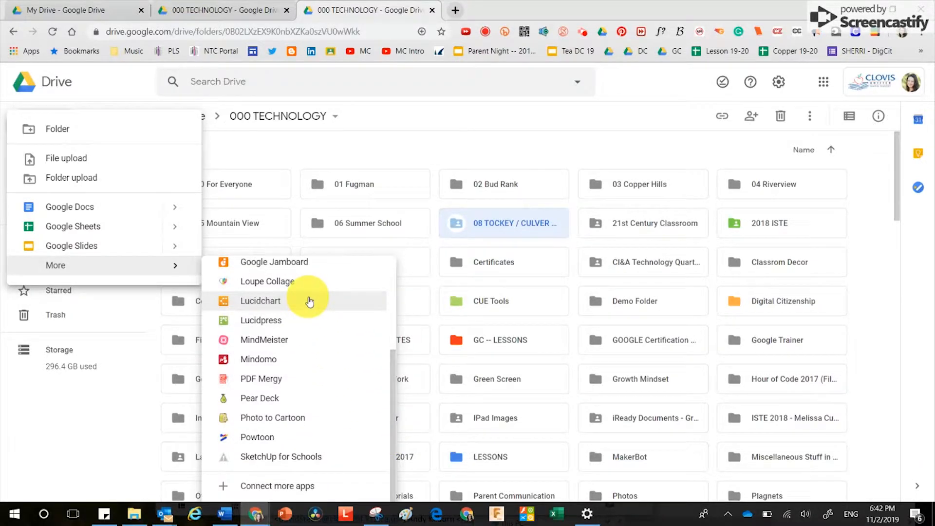
mouse_move(306, 489)
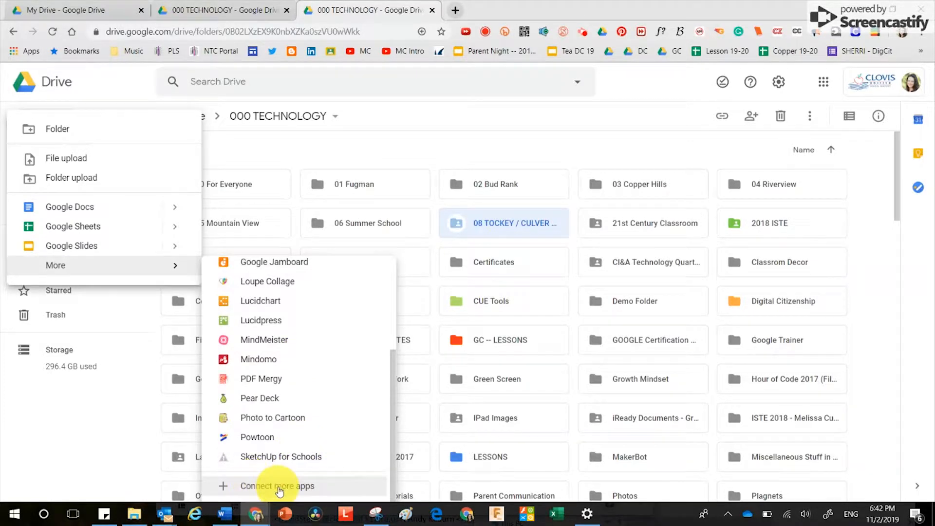
Open Connect more apps and scroll the All apps list past Docs, Airtable, Zoho Show and Xodo PDF
click(277, 485)
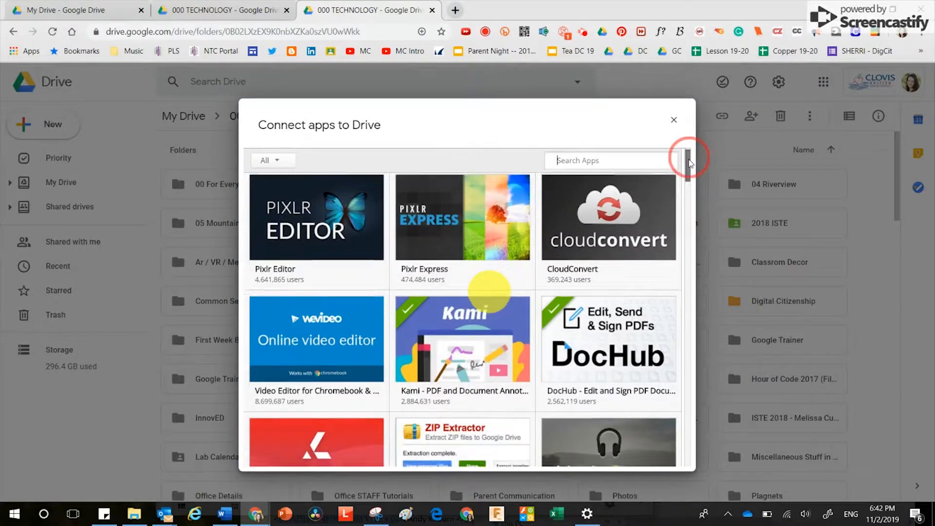
scroll(down, 3)
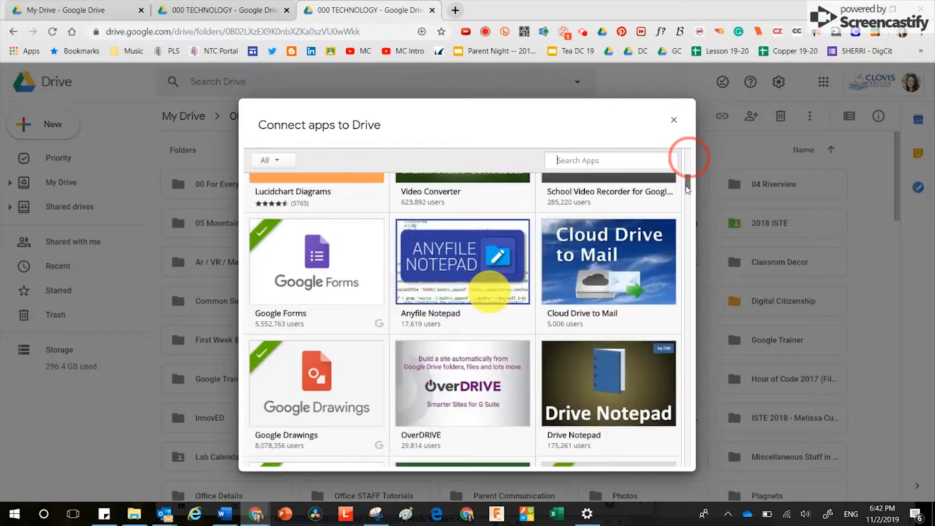
scroll(down, 3)
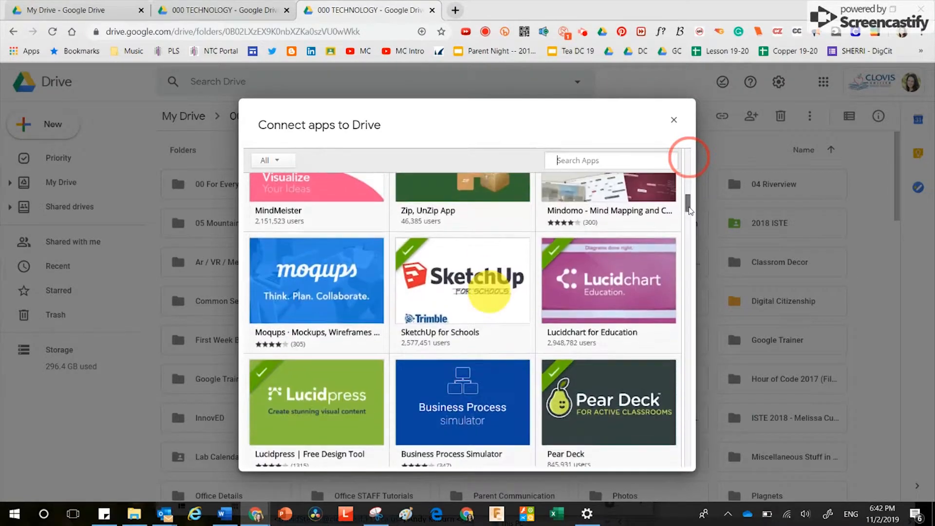
scroll(down, 3)
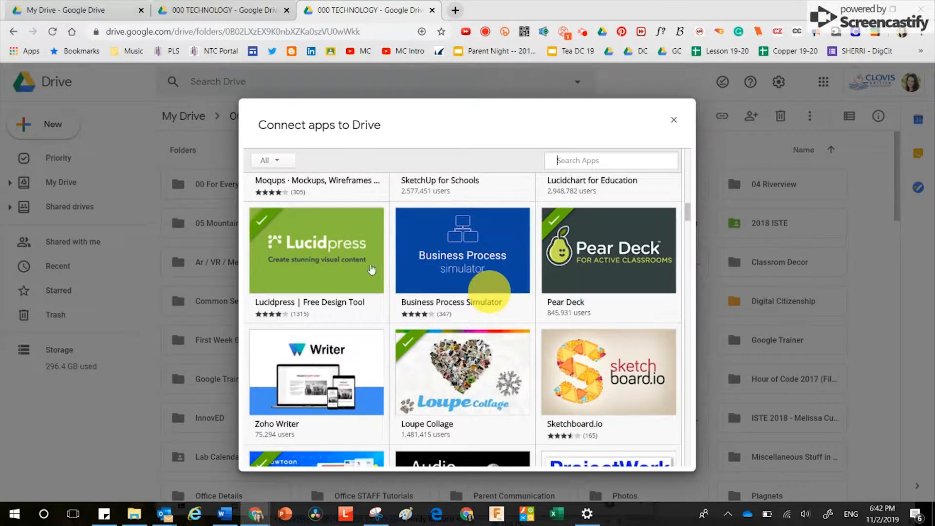
mouse_move(372, 269)
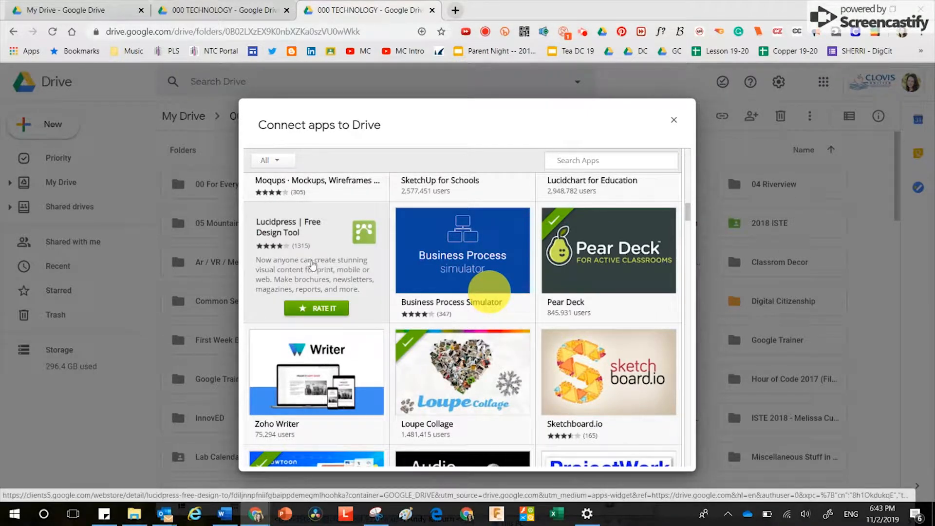
mouse_move(308, 253)
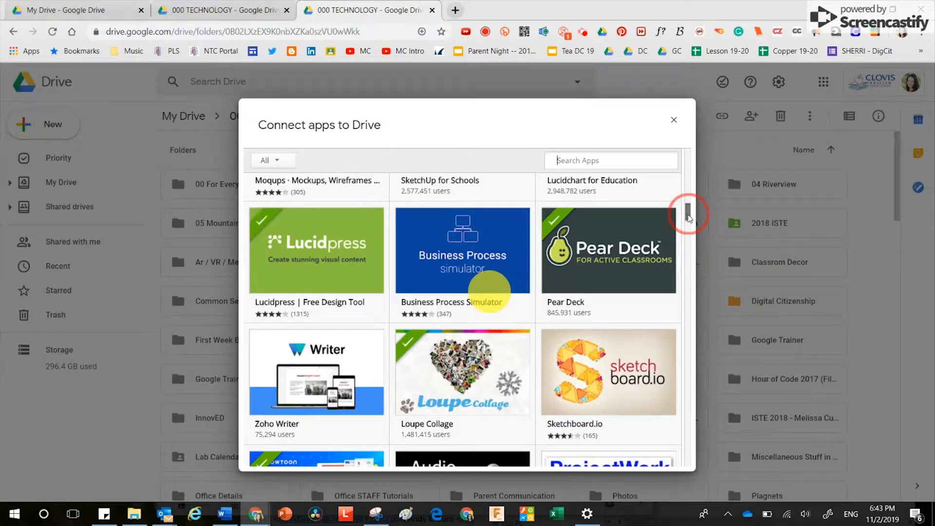
scroll(down, 3)
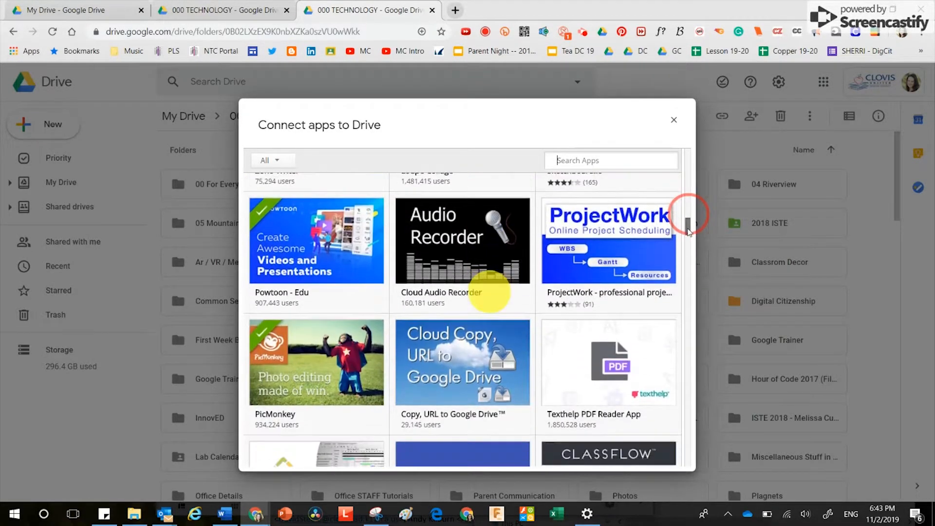
scroll(down, 3)
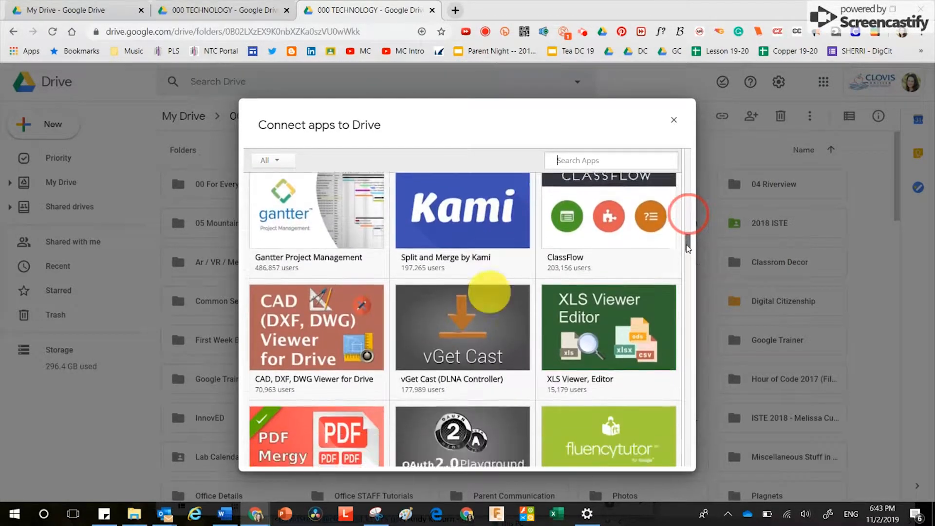
scroll(down, 3)
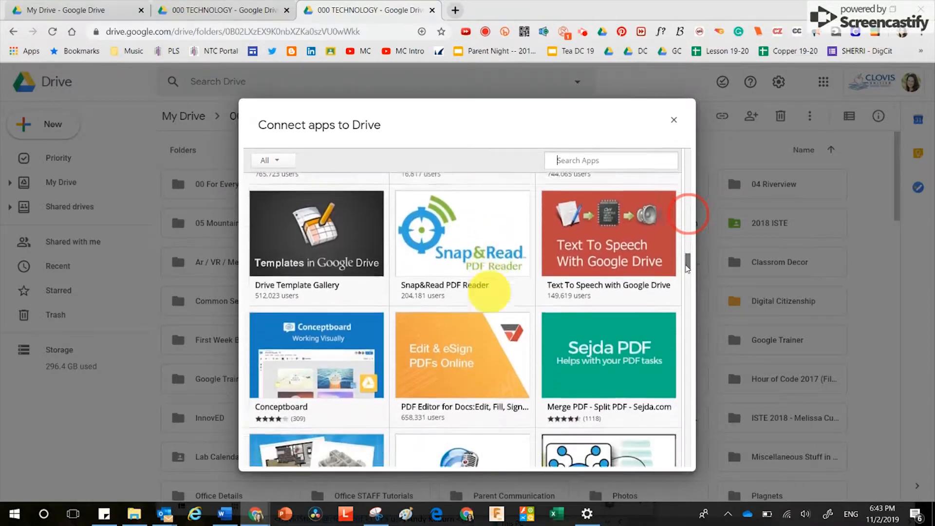
scroll(down, 3)
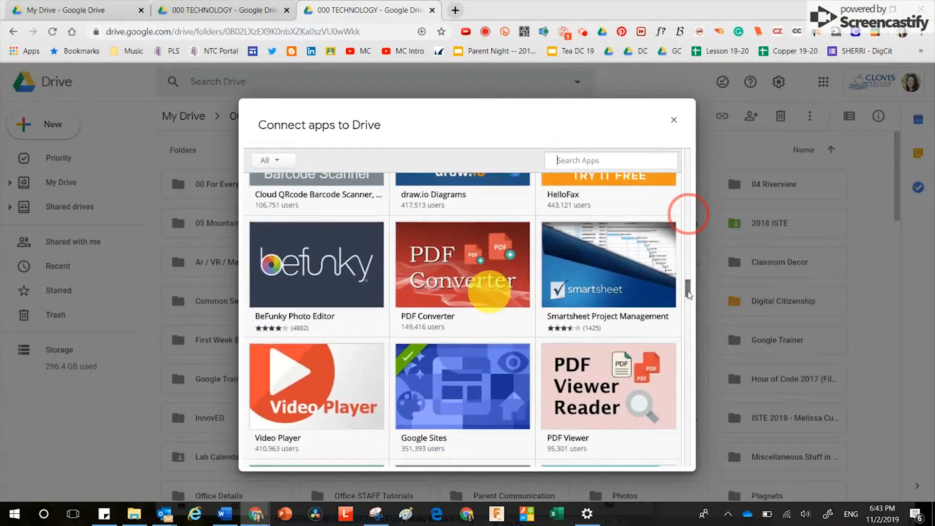
scroll(down, 3)
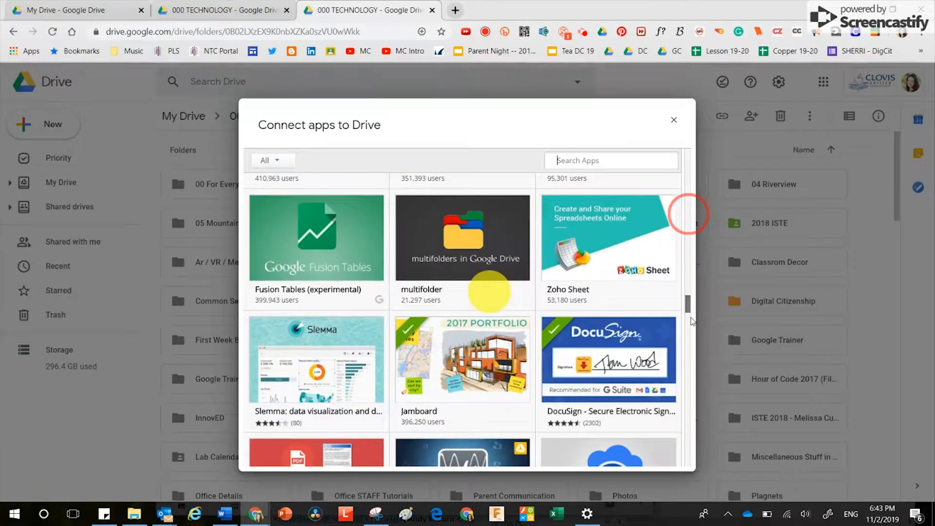
scroll(down, 3)
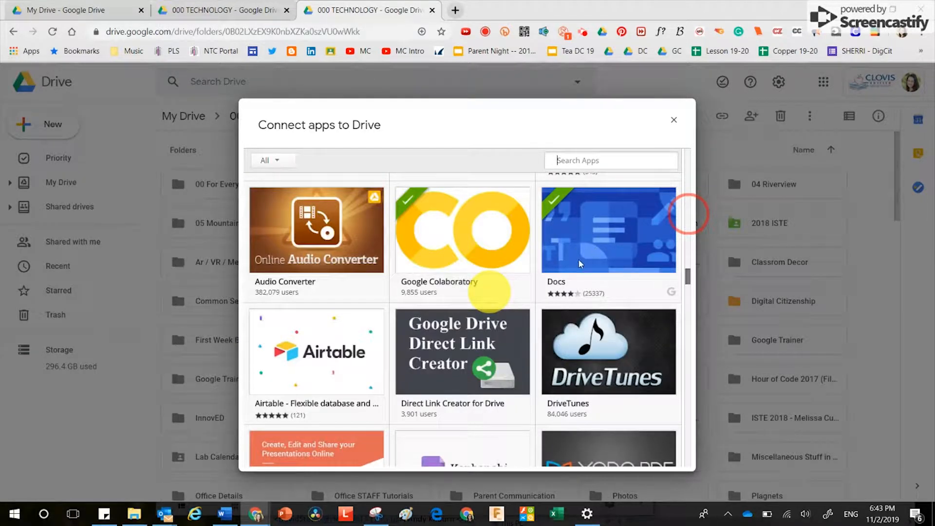
mouse_move(555, 240)
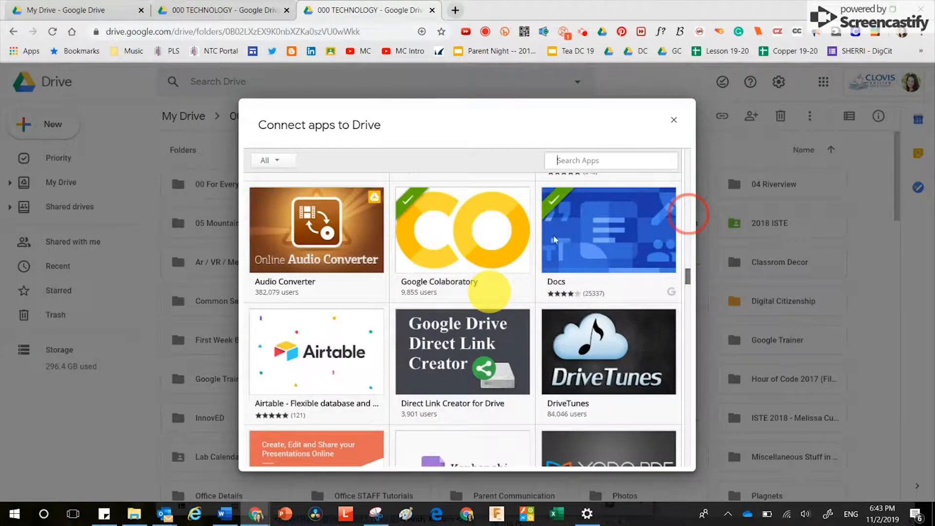
scroll(down, 3)
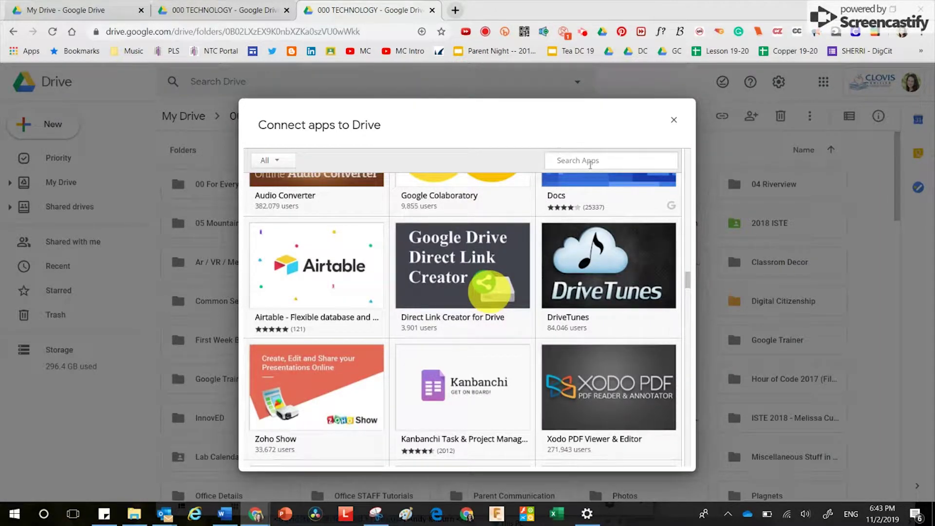
Filter the app catalogue to the Education category
click(611, 160)
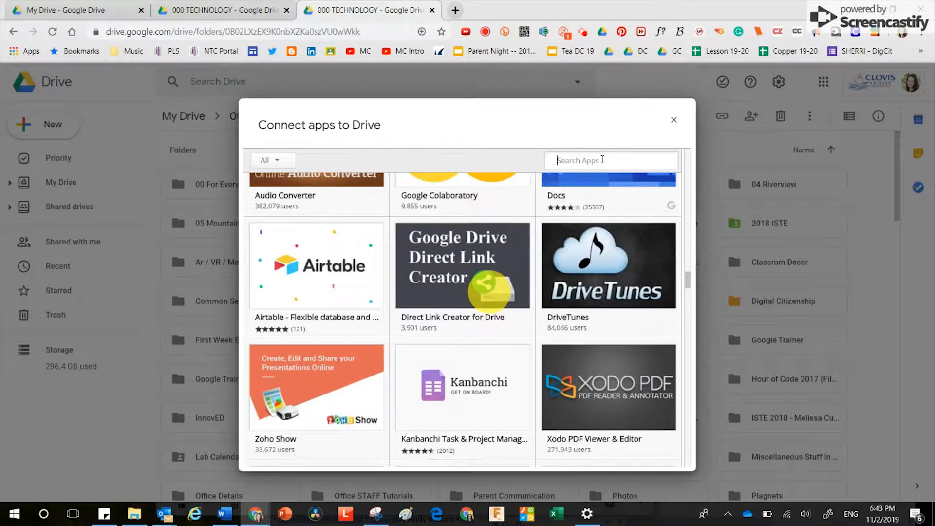
click(272, 160)
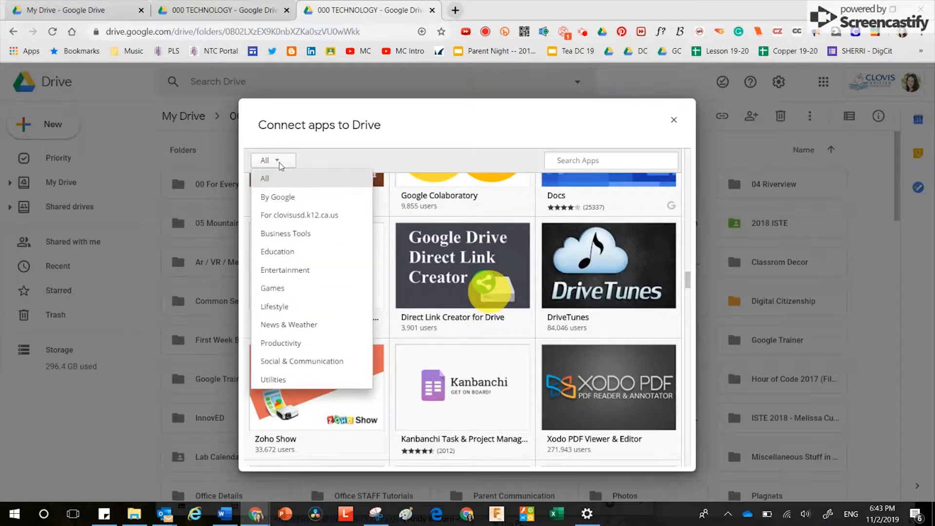
mouse_move(348, 224)
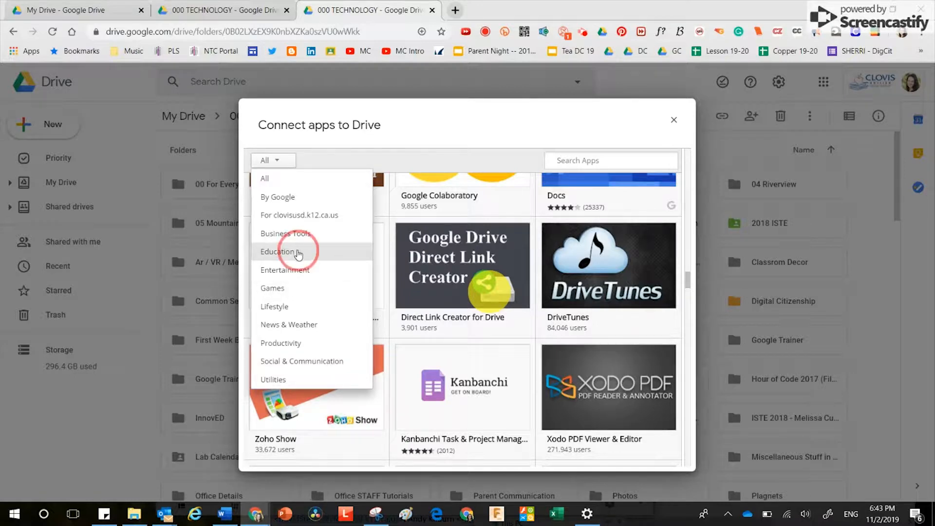
click(277, 252)
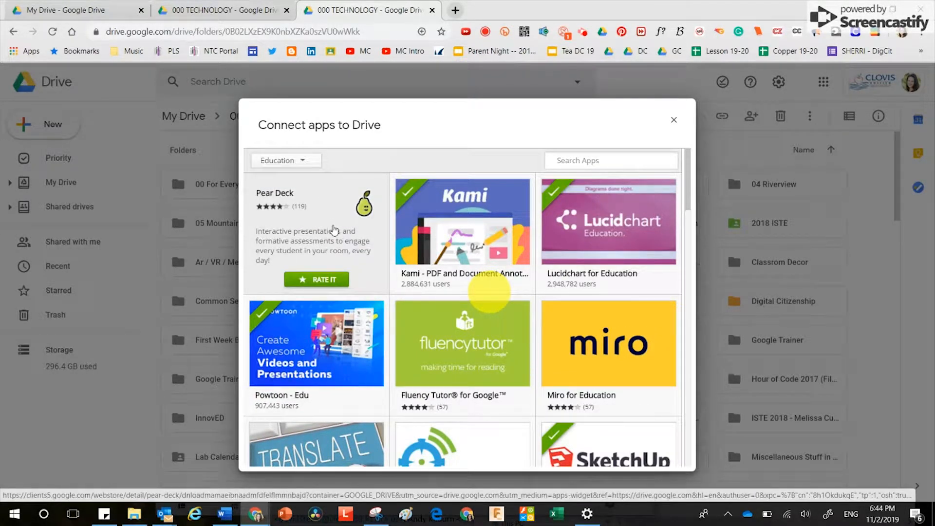
mouse_move(305, 244)
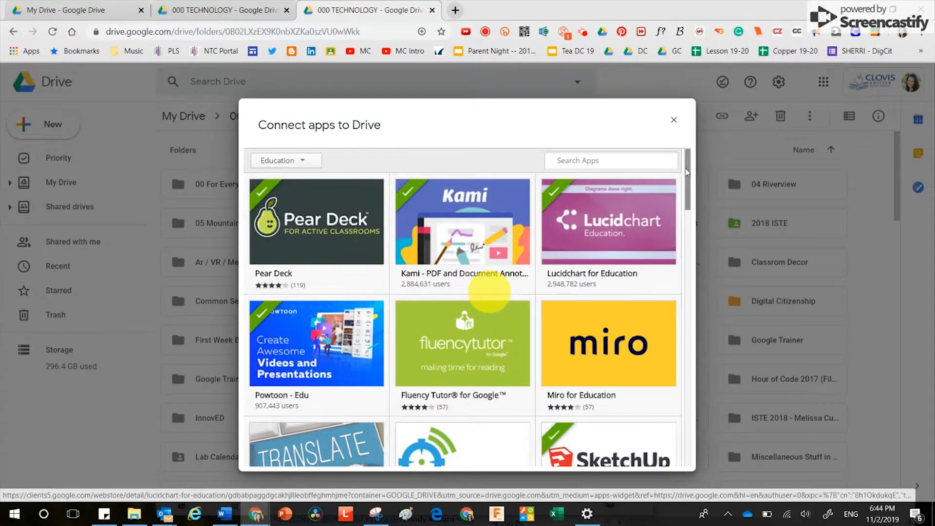
Browse the education apps, then close the catalogue back to 000 TECHNOLOGY
scroll(down, 3)
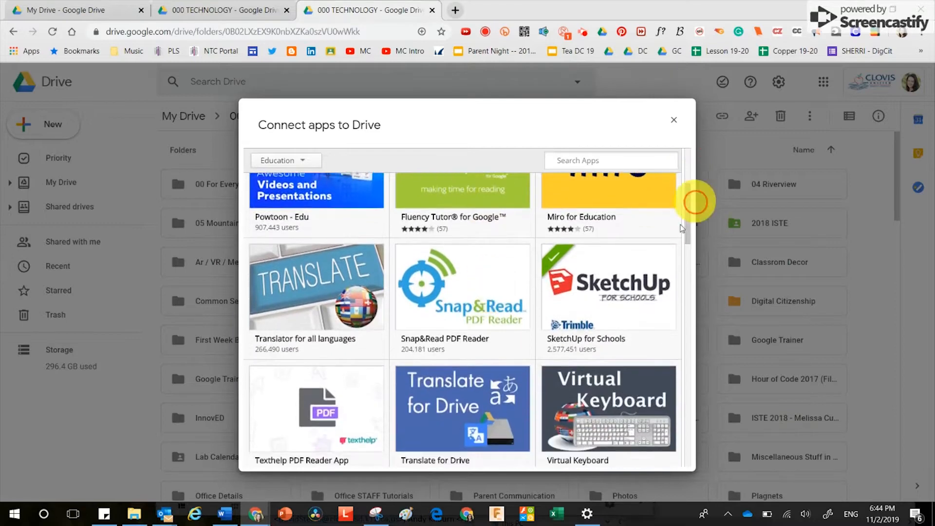
mouse_move(622, 285)
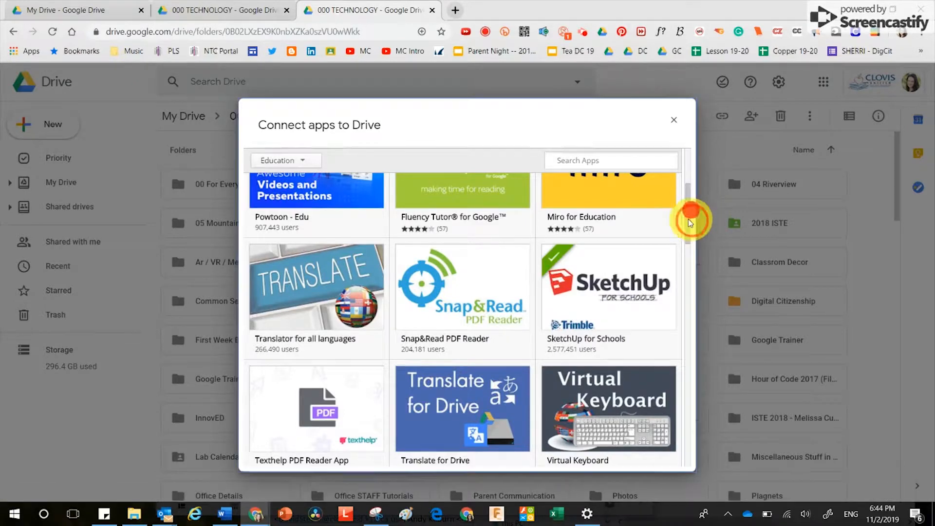
scroll(down, 3)
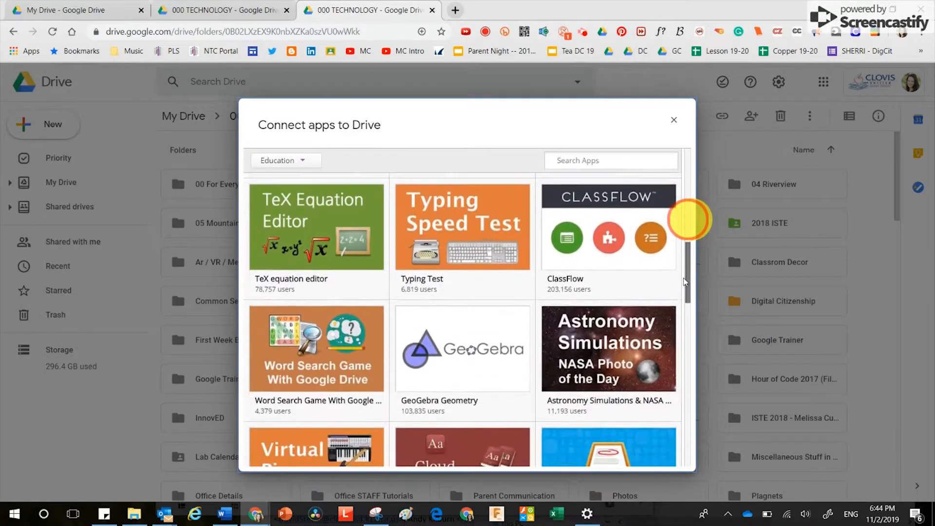
scroll(down, 3)
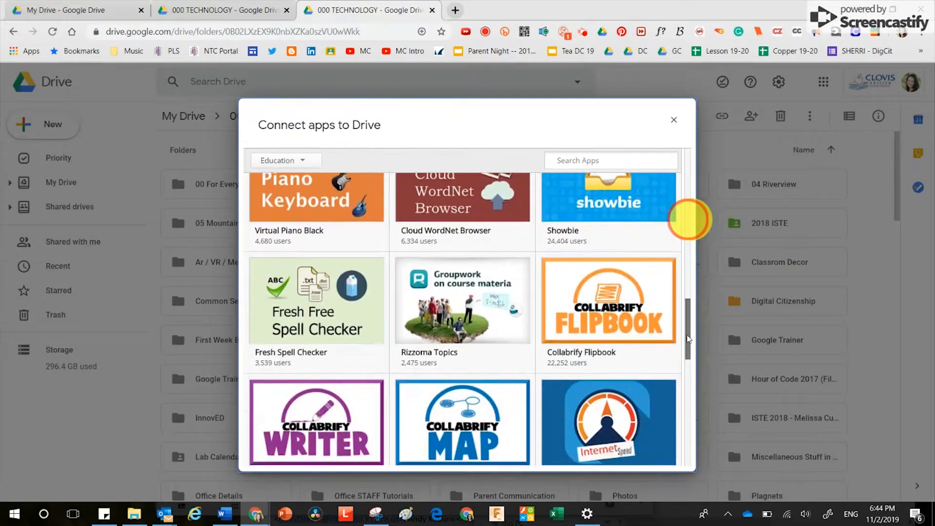
scroll(down, 3)
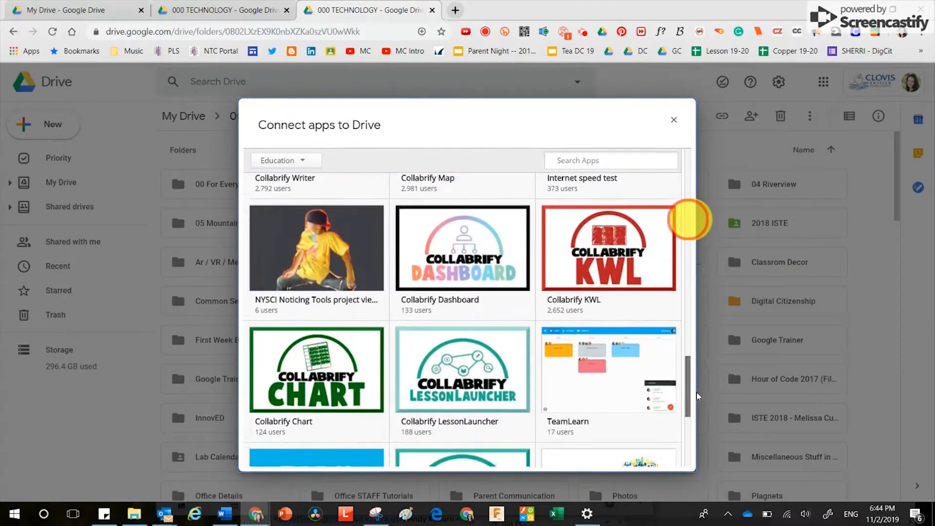
click(674, 119)
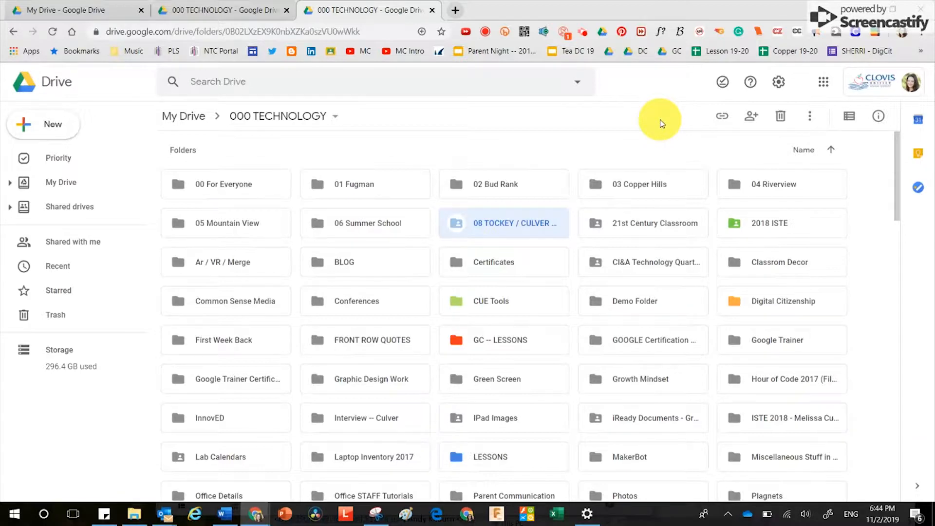
Launch Powtoon from the New menu's More apps list
click(44, 126)
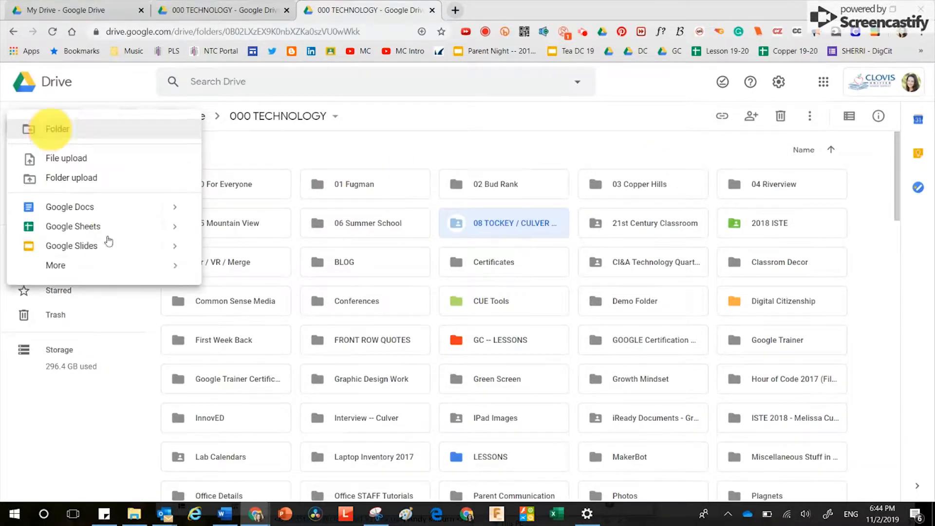
click(56, 265)
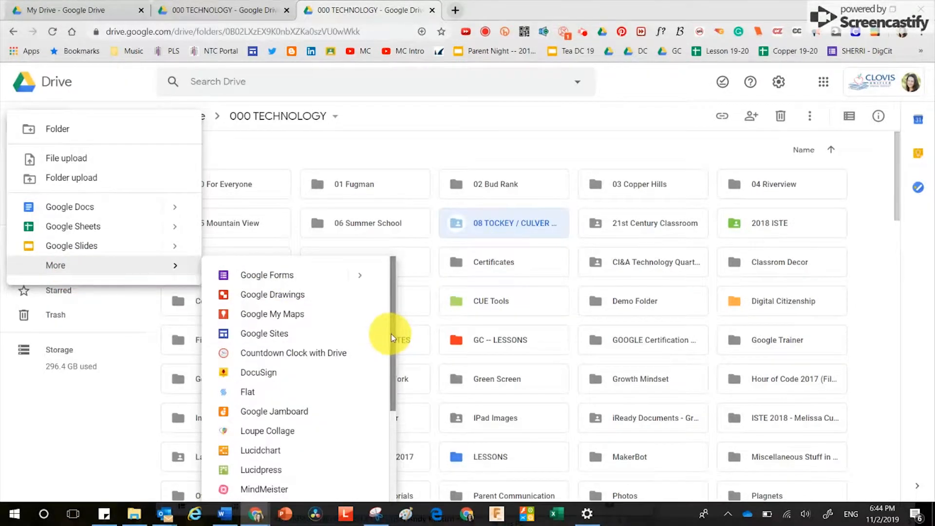
scroll(down, 3)
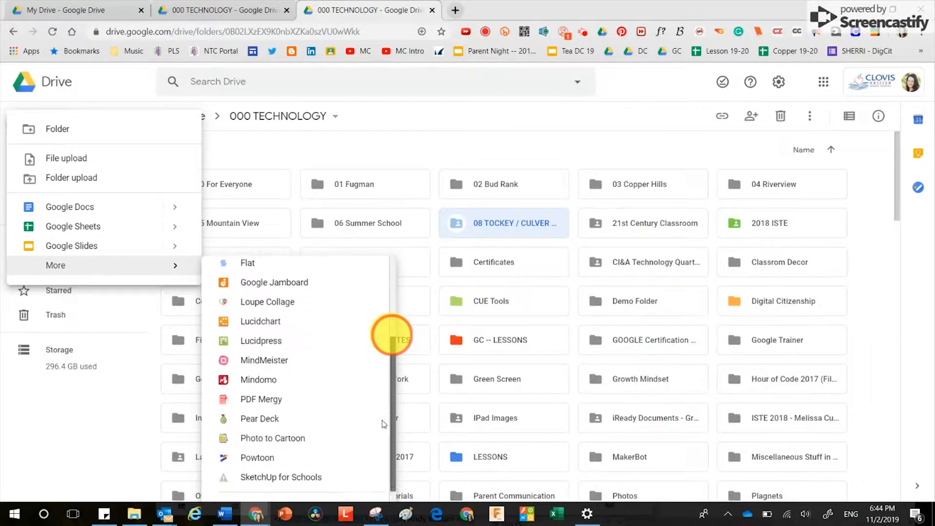
click(257, 457)
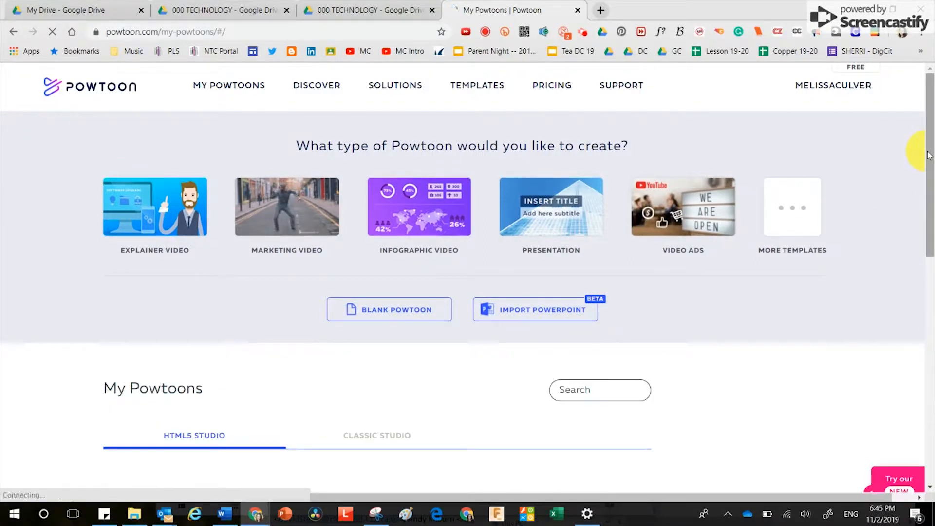
Switch My Powtoons to Classic Studio and bring up the Intro Room 22 video preview
scroll(down, 3)
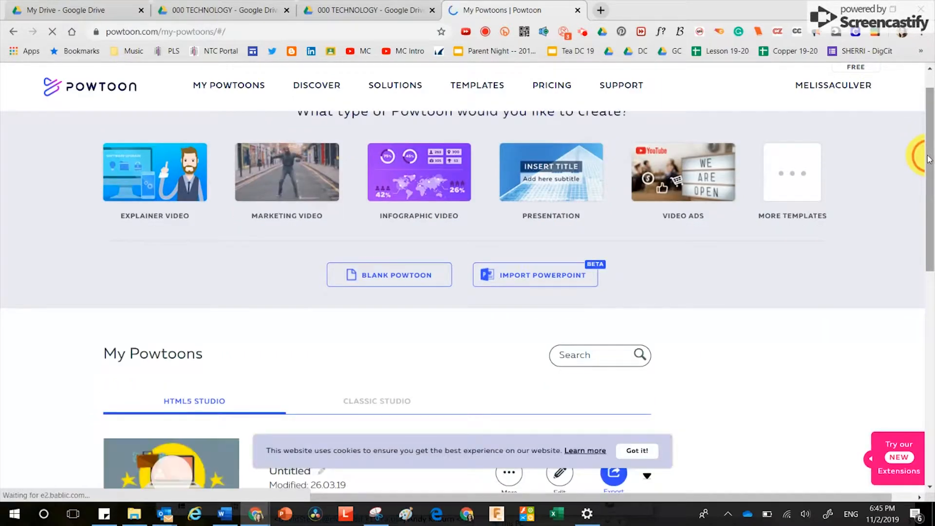
scroll(down, 3)
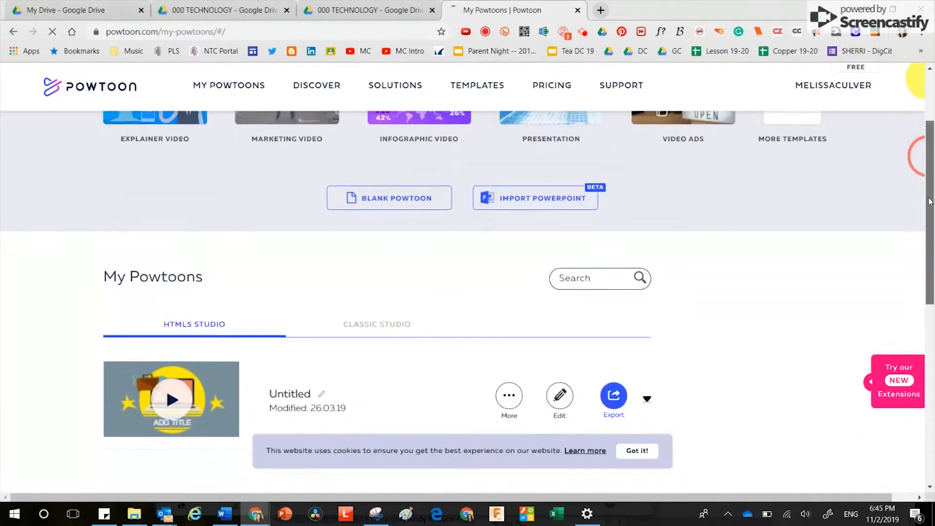
scroll(down, 3)
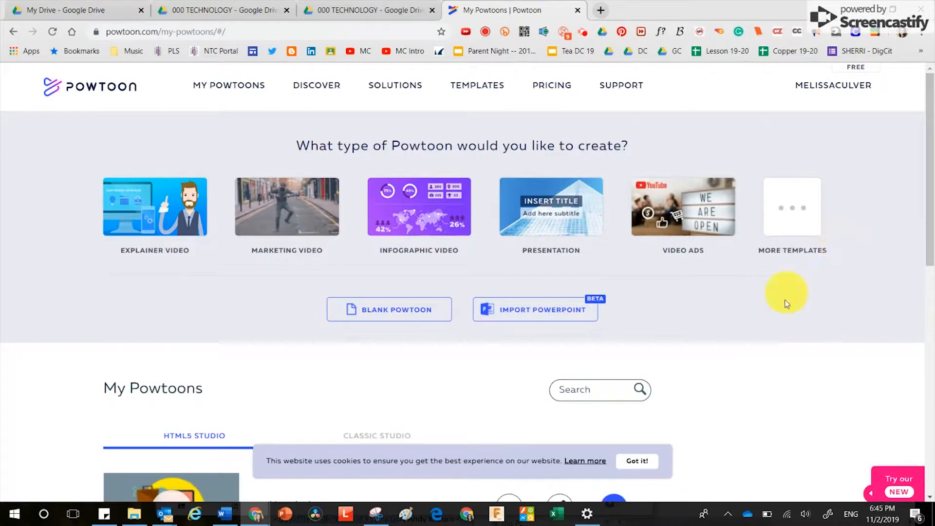
scroll(down, 3)
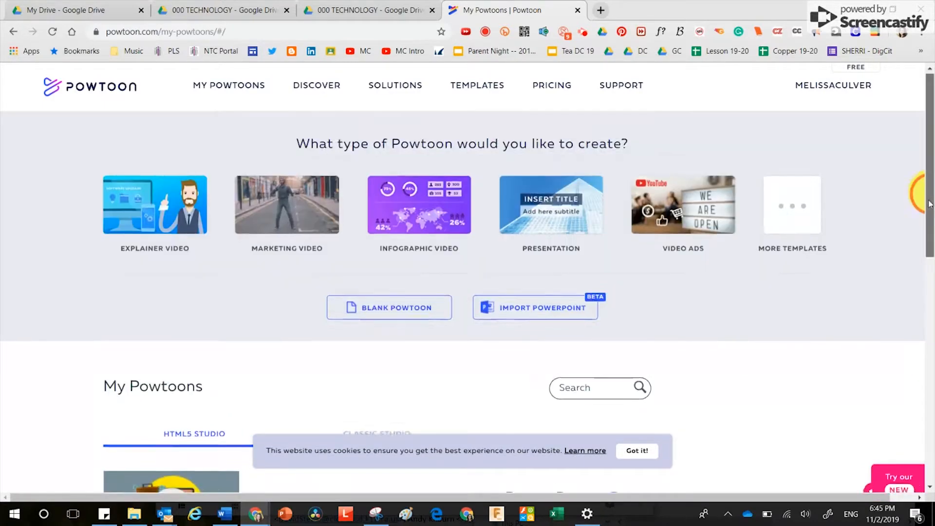
scroll(down, 3)
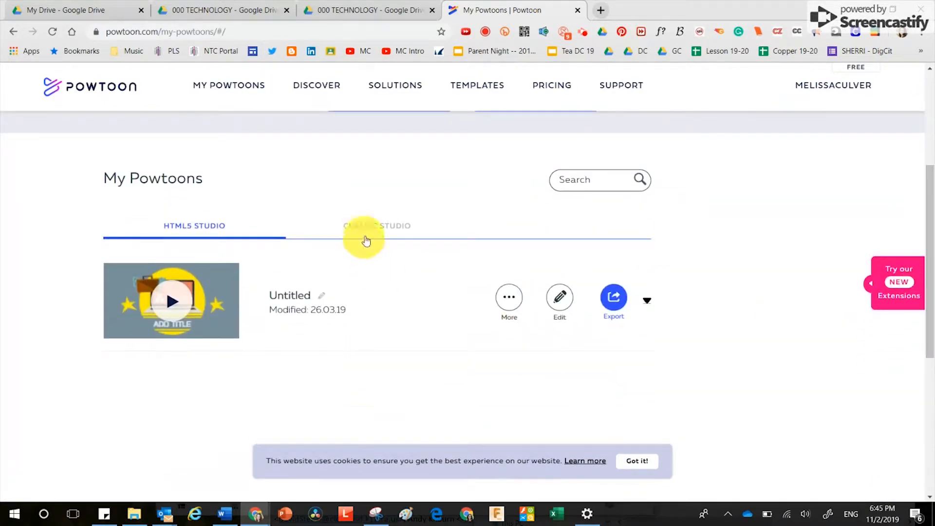
click(376, 226)
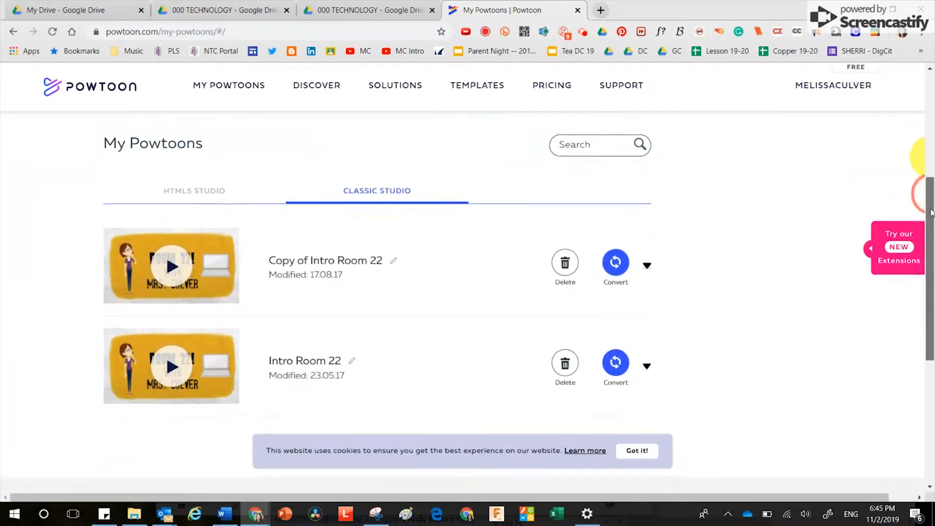
scroll(down, 3)
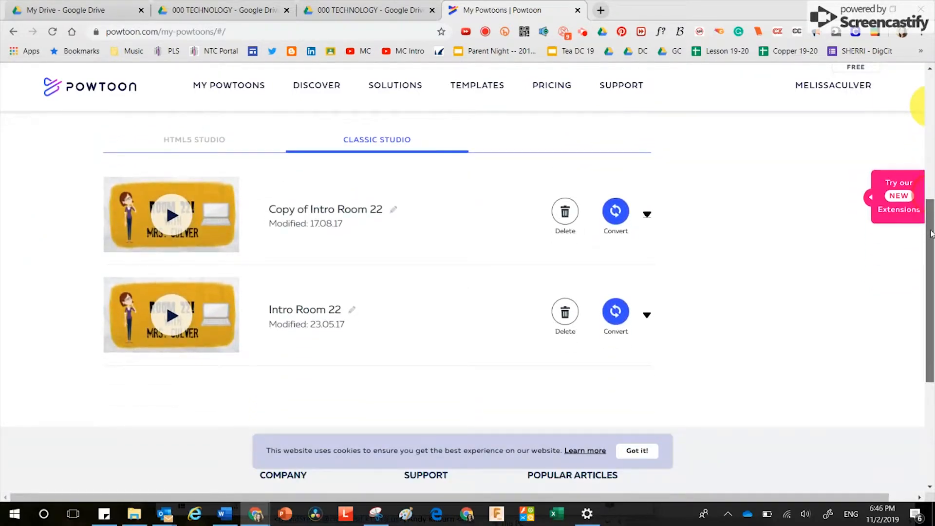
scroll(up, 3)
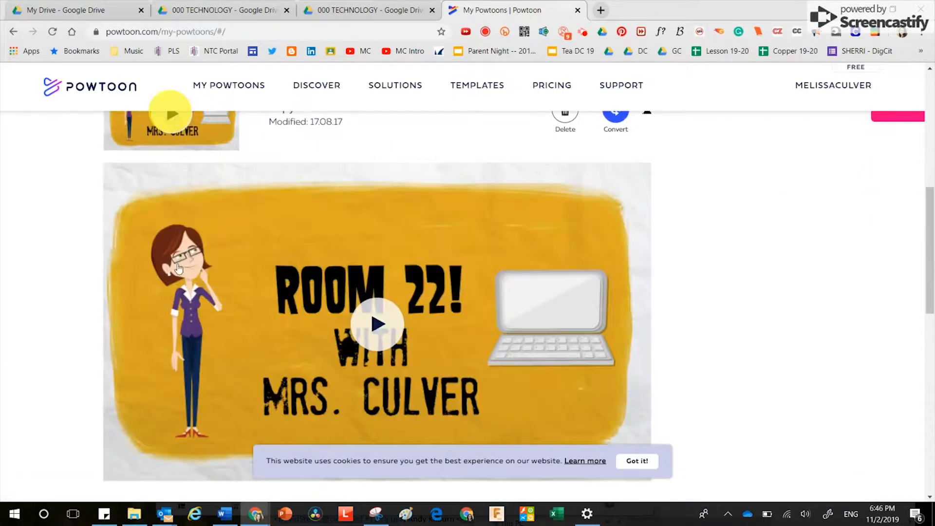
Play the Room 22 intro video until it reaches the respect rules slide
click(379, 324)
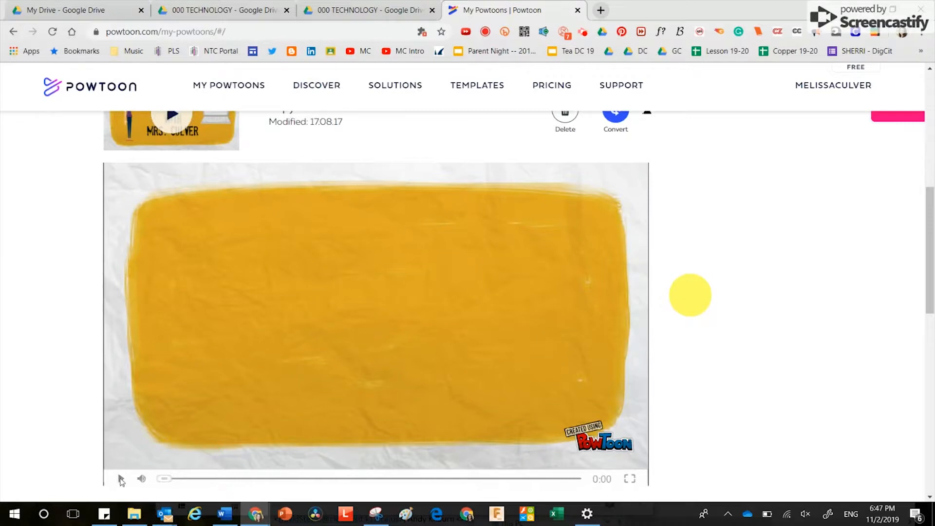
click(122, 478)
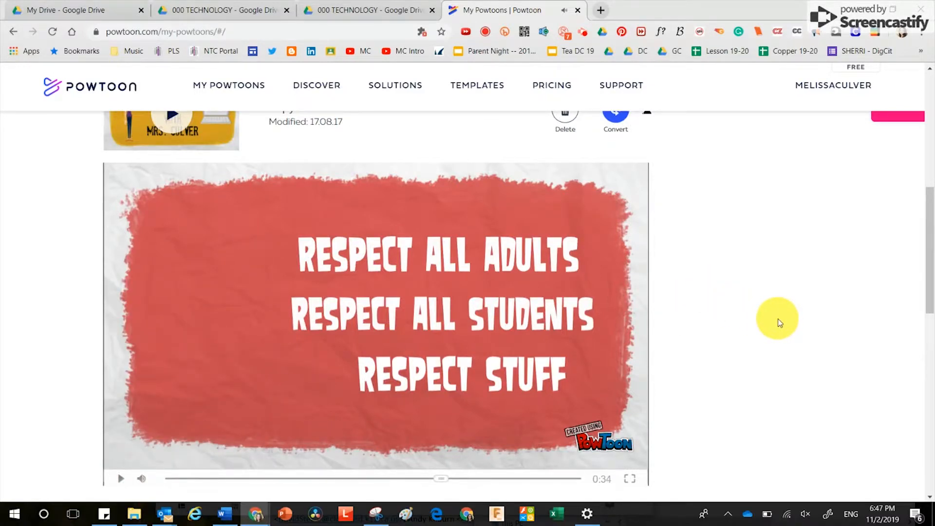
Back in the Drive tab, launch Lucidchart from the New menu's More apps
click(368, 10)
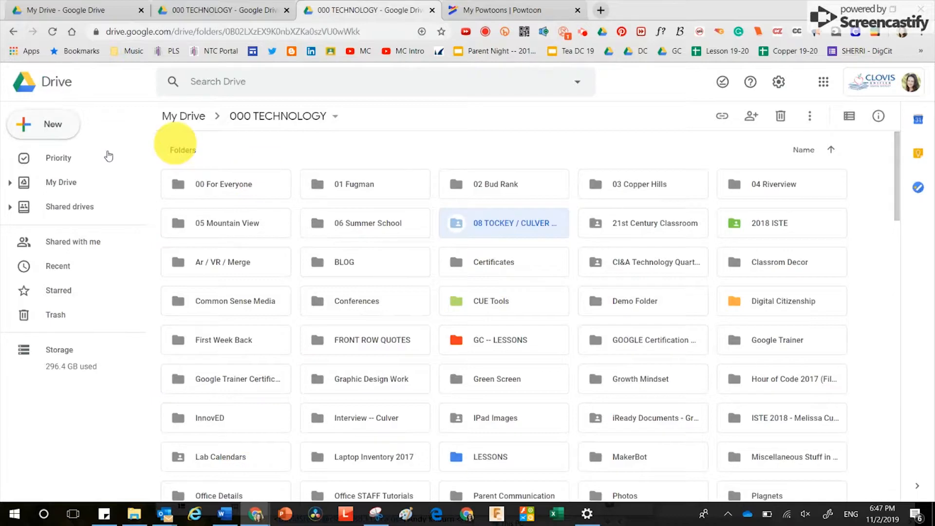
click(42, 124)
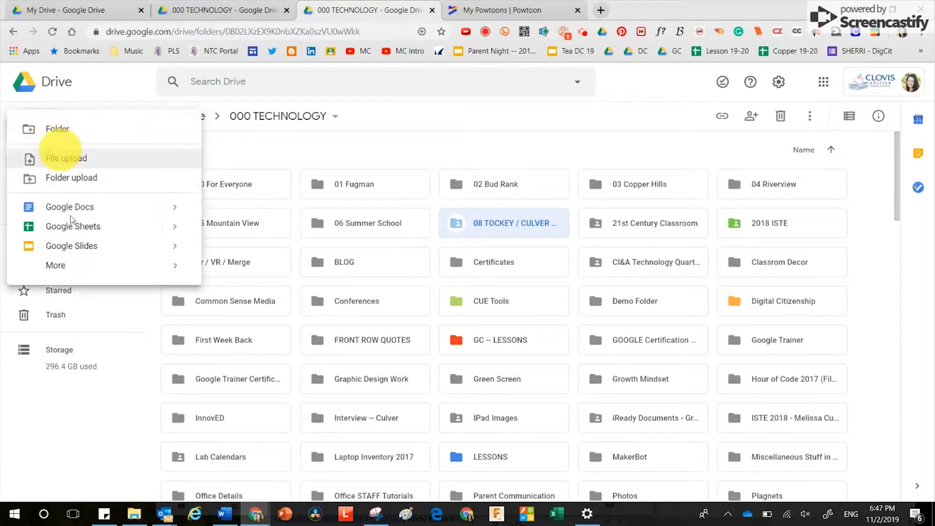
click(55, 265)
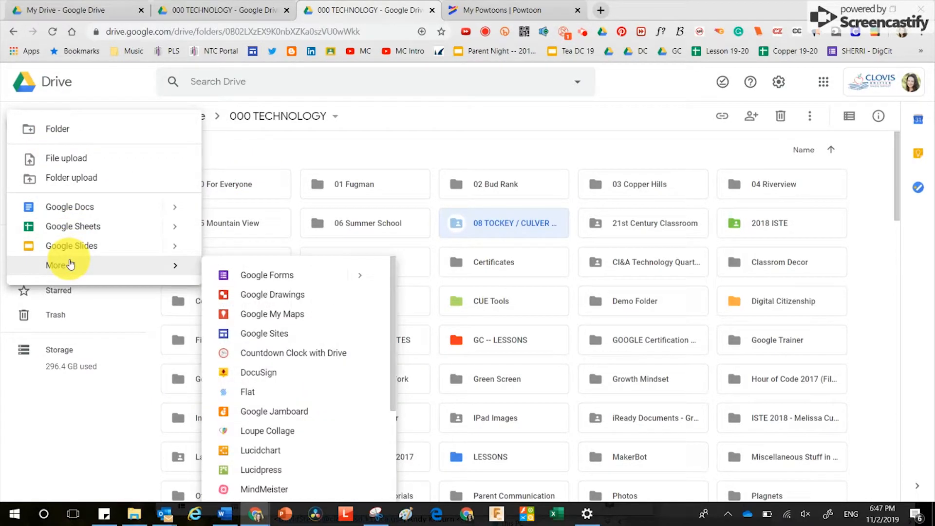
click(261, 450)
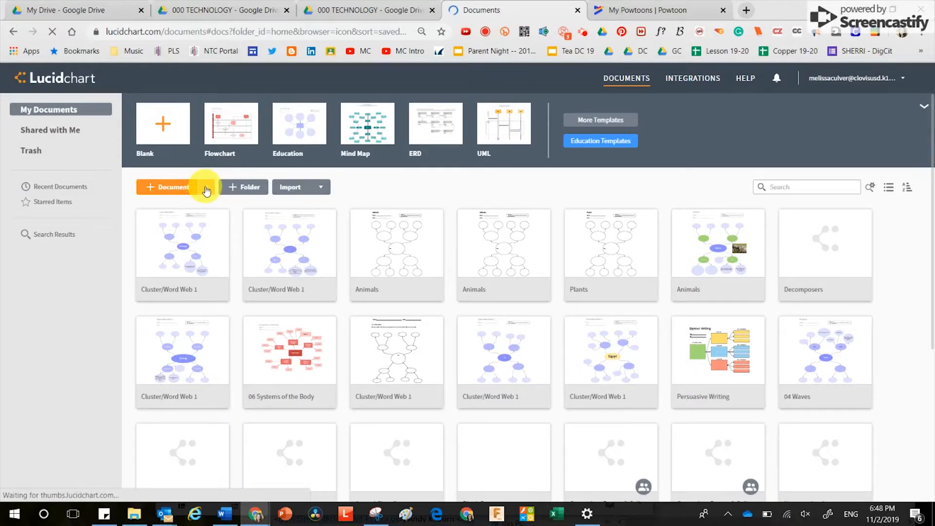
click(168, 187)
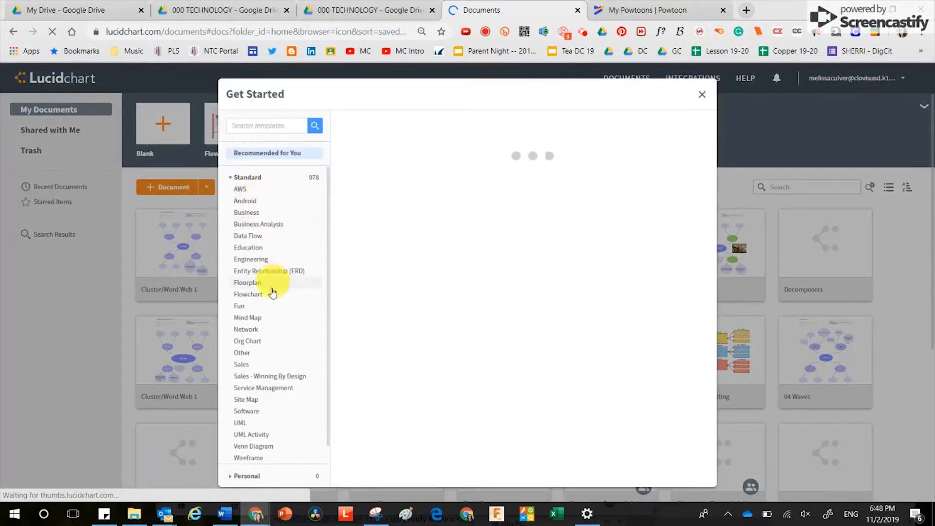
mouse_move(329, 389)
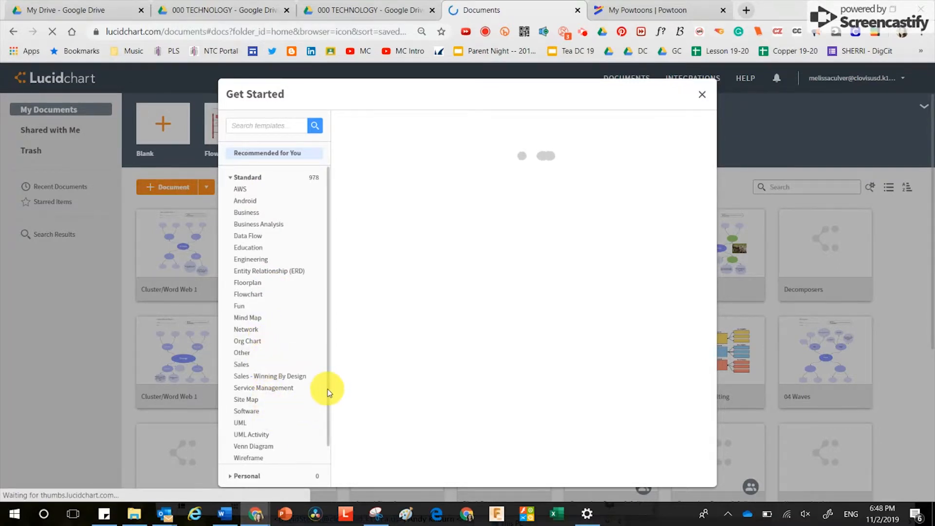
scroll(down, 3)
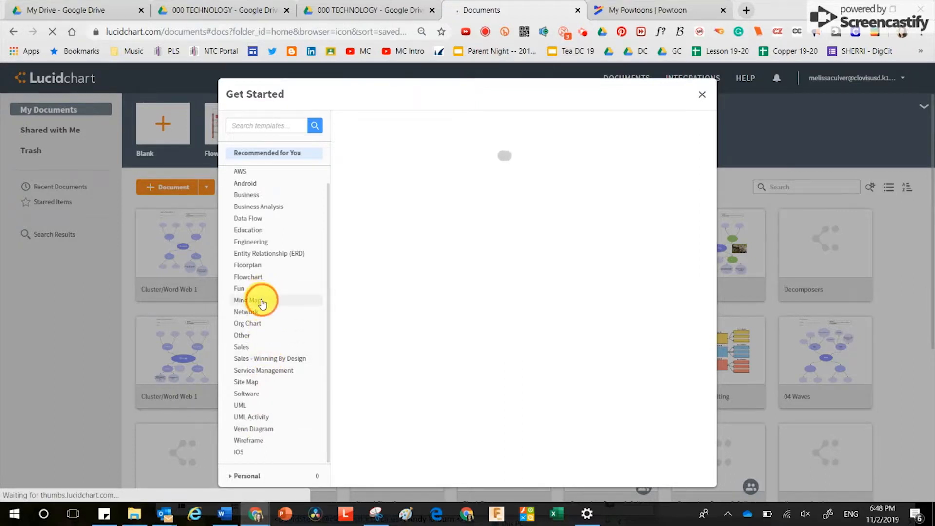
click(247, 299)
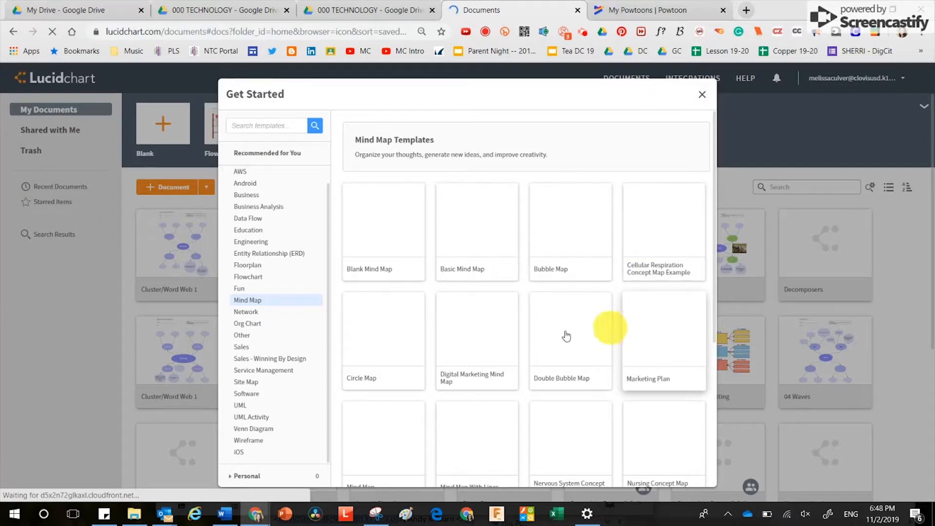
mouse_move(390, 348)
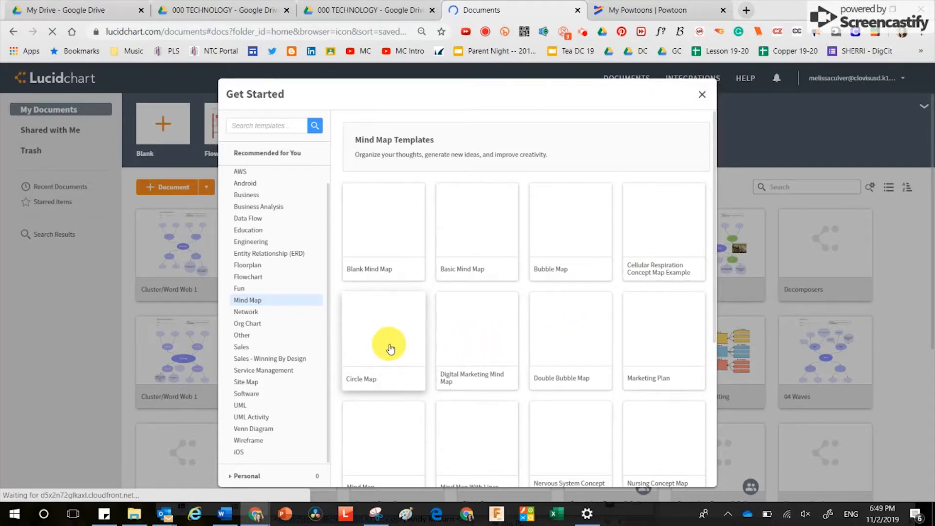
mouse_move(593, 324)
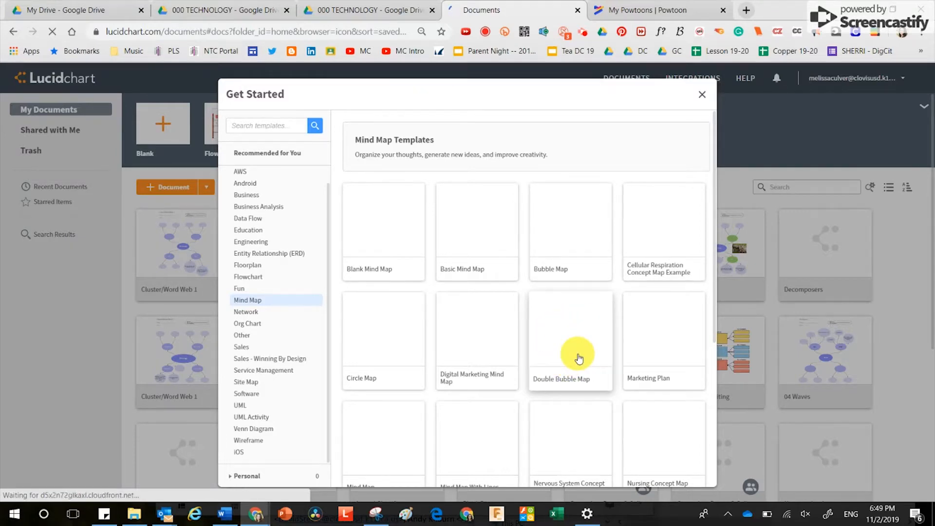
click(702, 94)
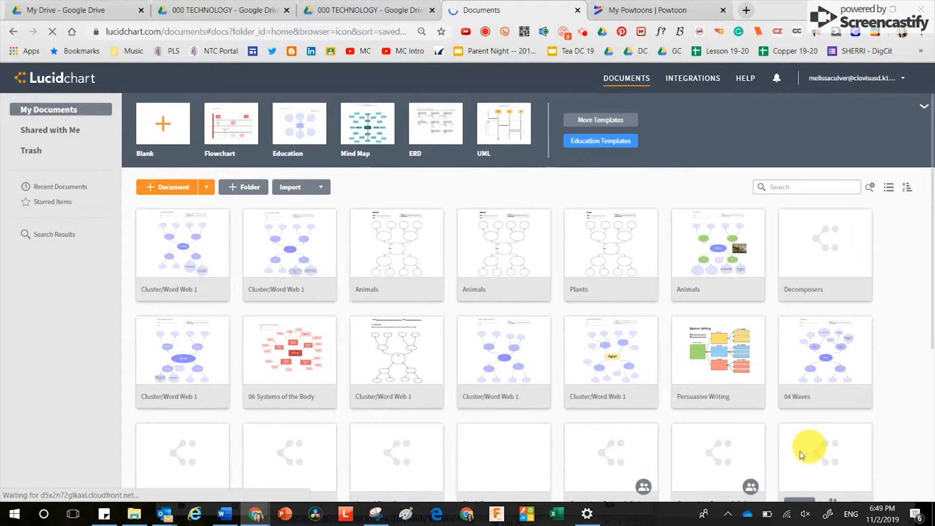
mouse_move(310, 399)
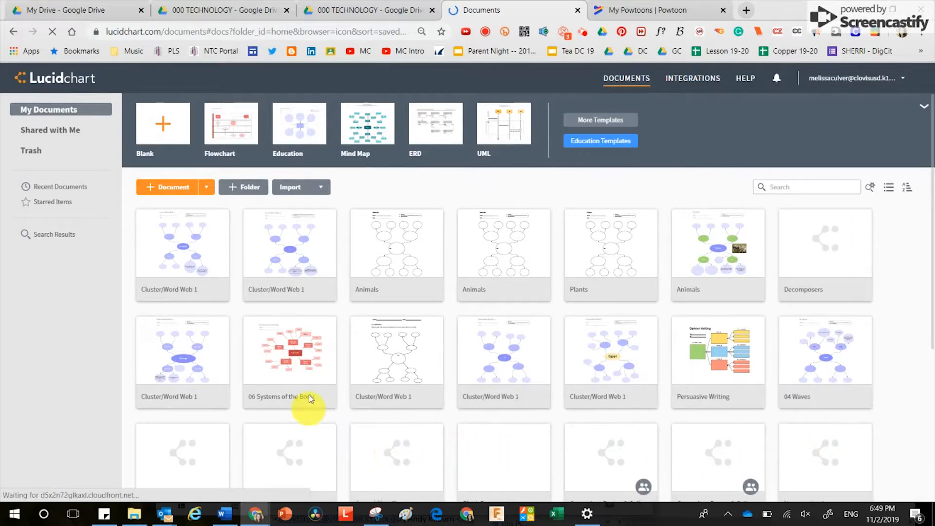
Open '06 Systems of the Body' and label the Circulatory System box DISEASE
double_click(290, 349)
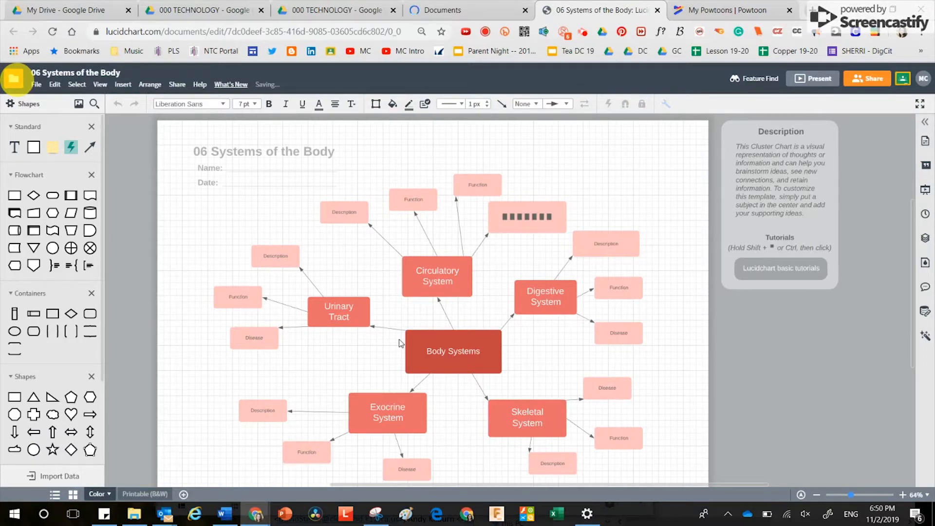
text(DISEASE)
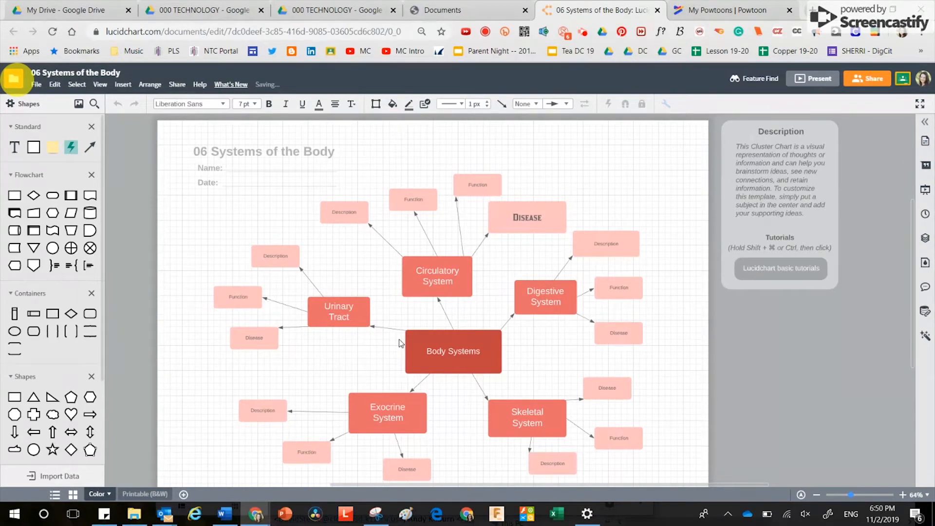